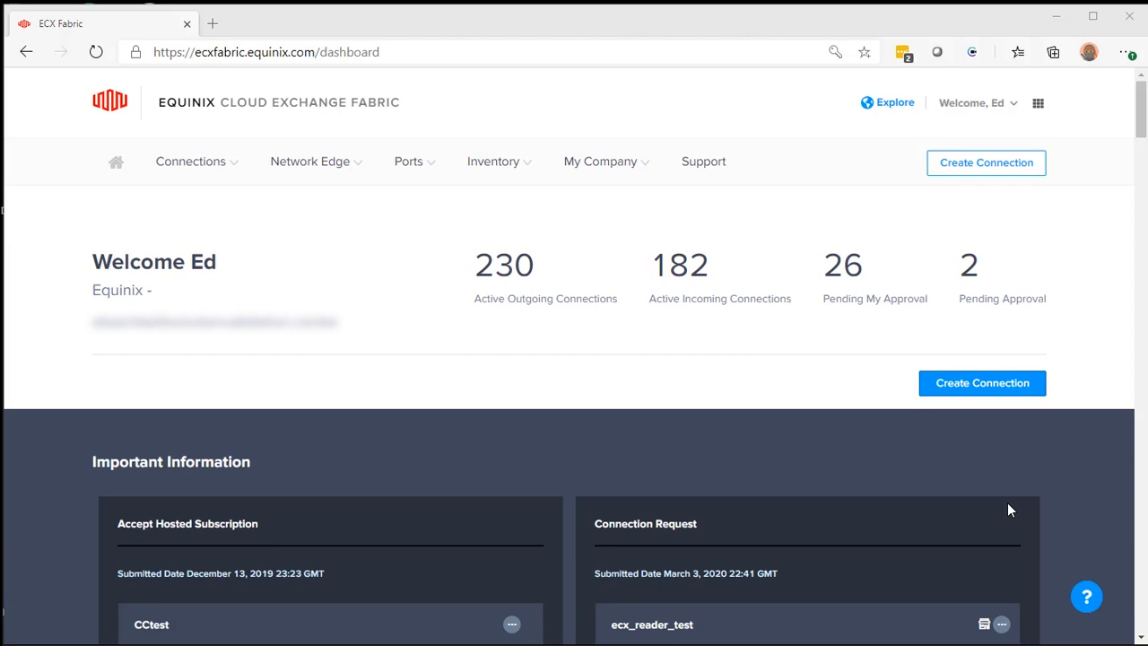
mouse_move(994, 508)
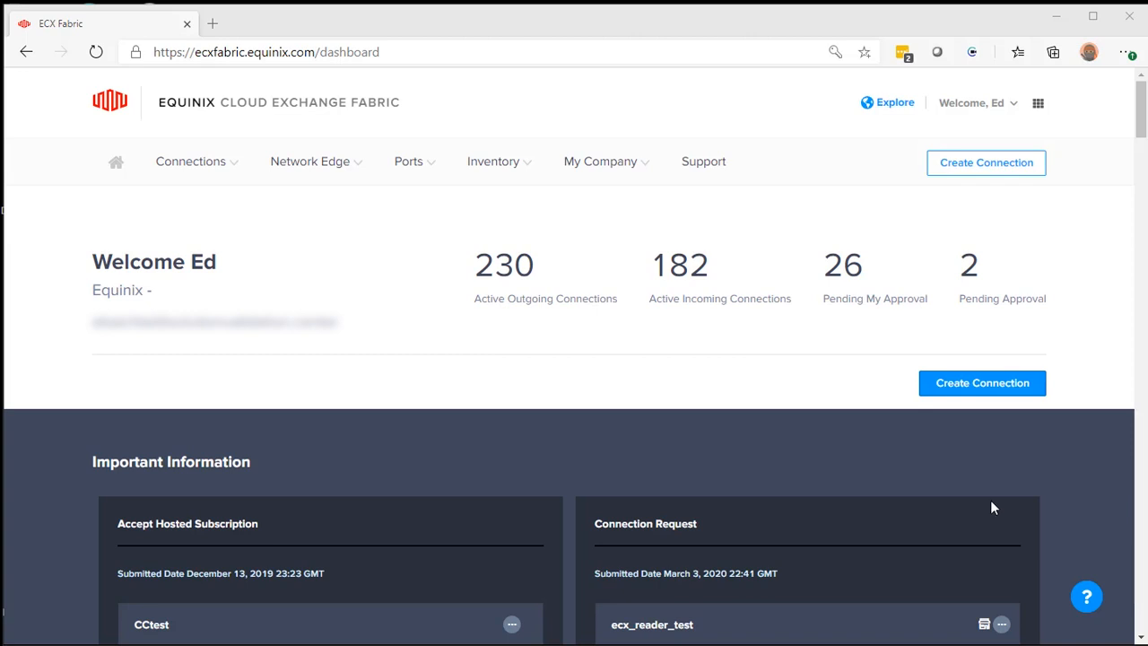
mouse_move(406, 208)
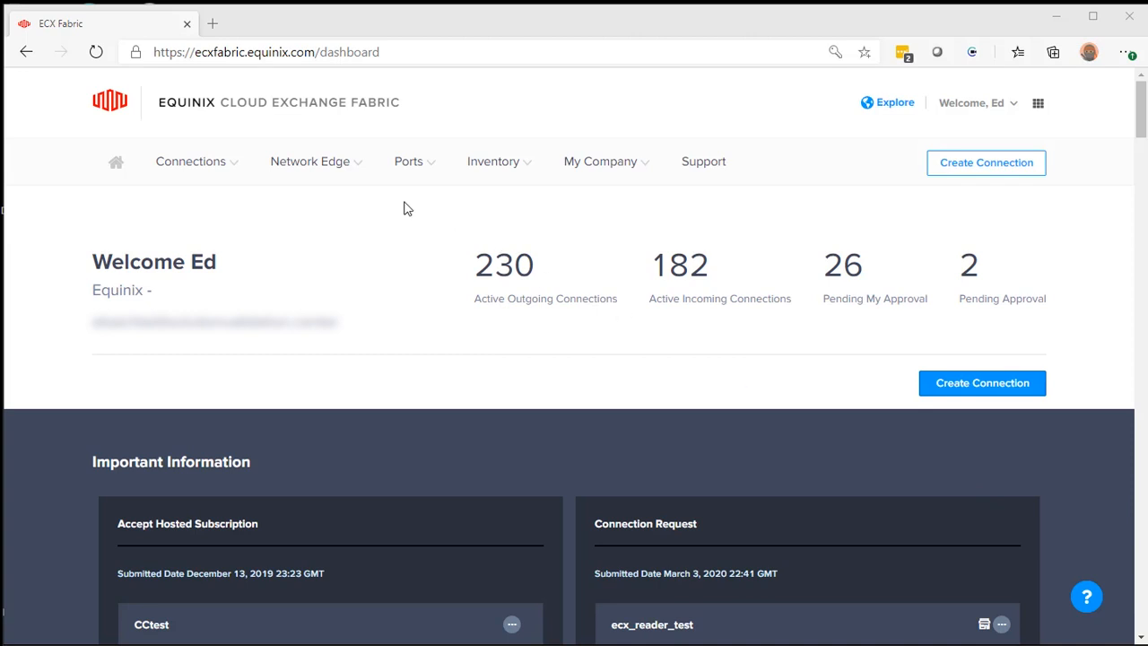
Show the Network Edge virtual devices inventory listing 47 devices
click(309, 162)
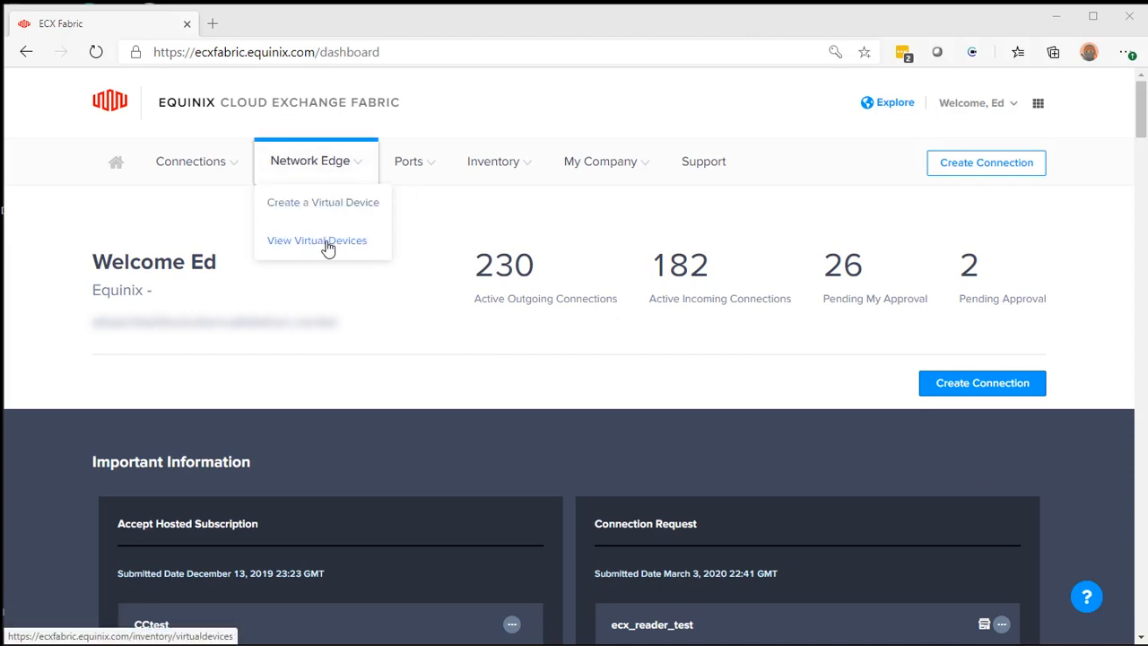
click(316, 240)
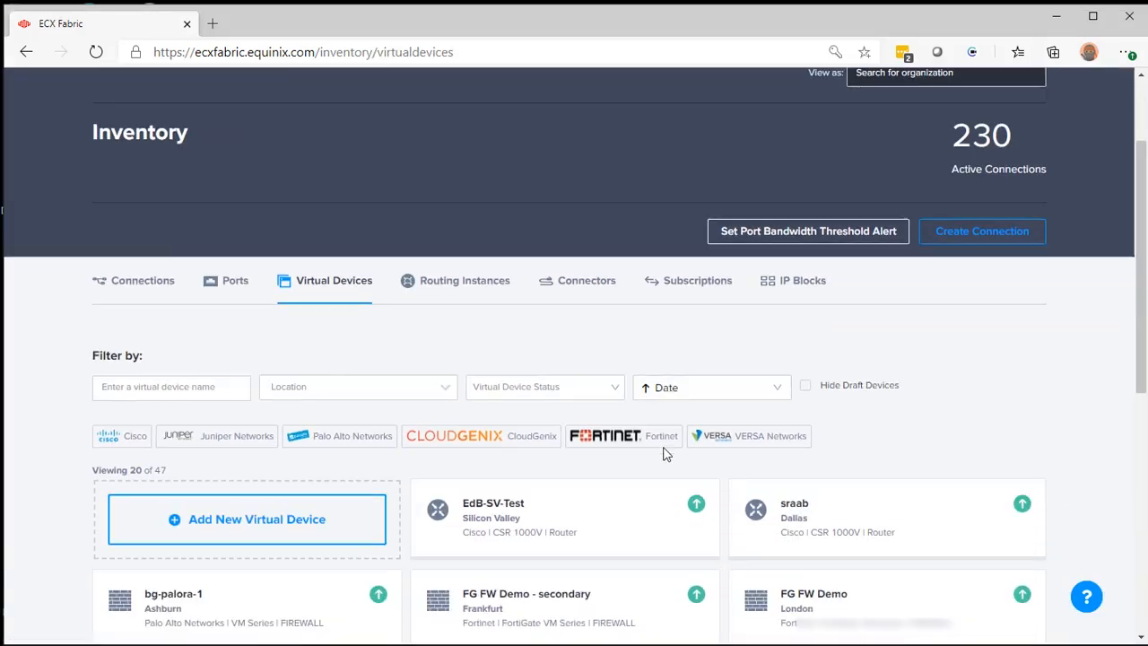
scroll(down, 3)
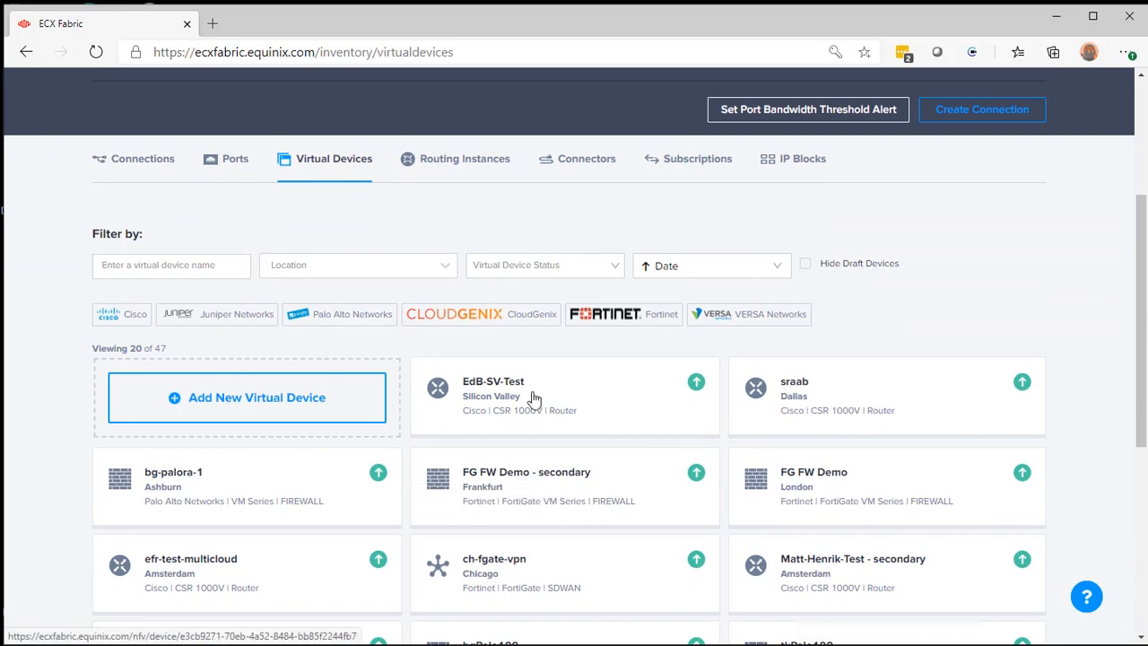
Review the EdB-SV-Test device details, its empty connections and its ten interfaces
click(494, 397)
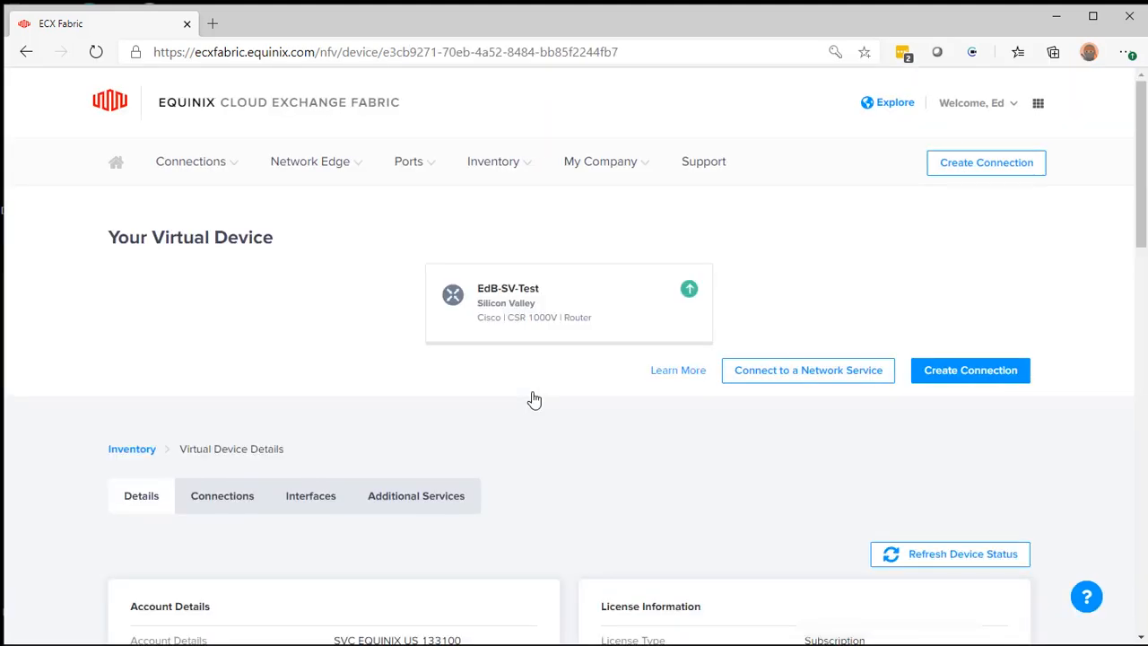
scroll(down, 3)
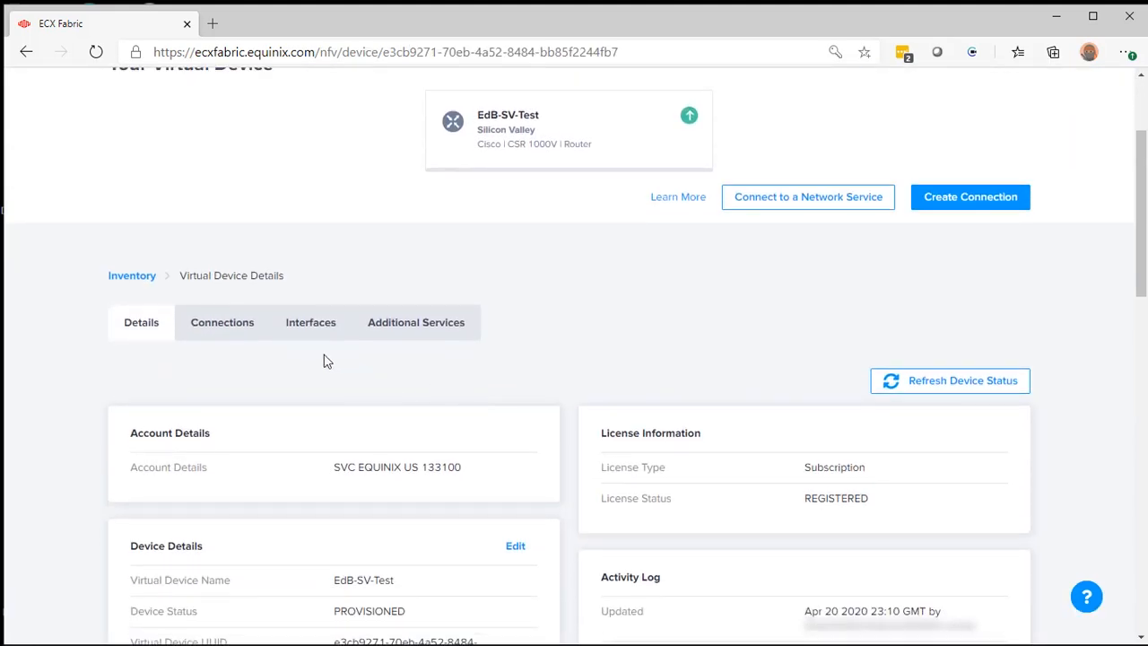
scroll(down, 3)
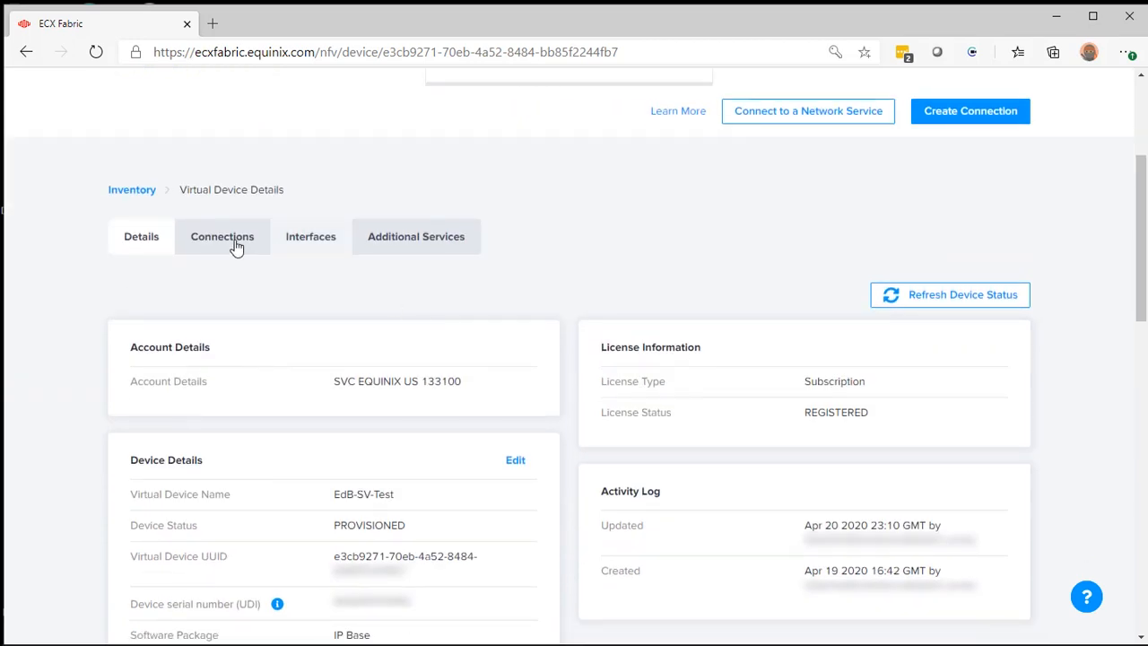
click(222, 237)
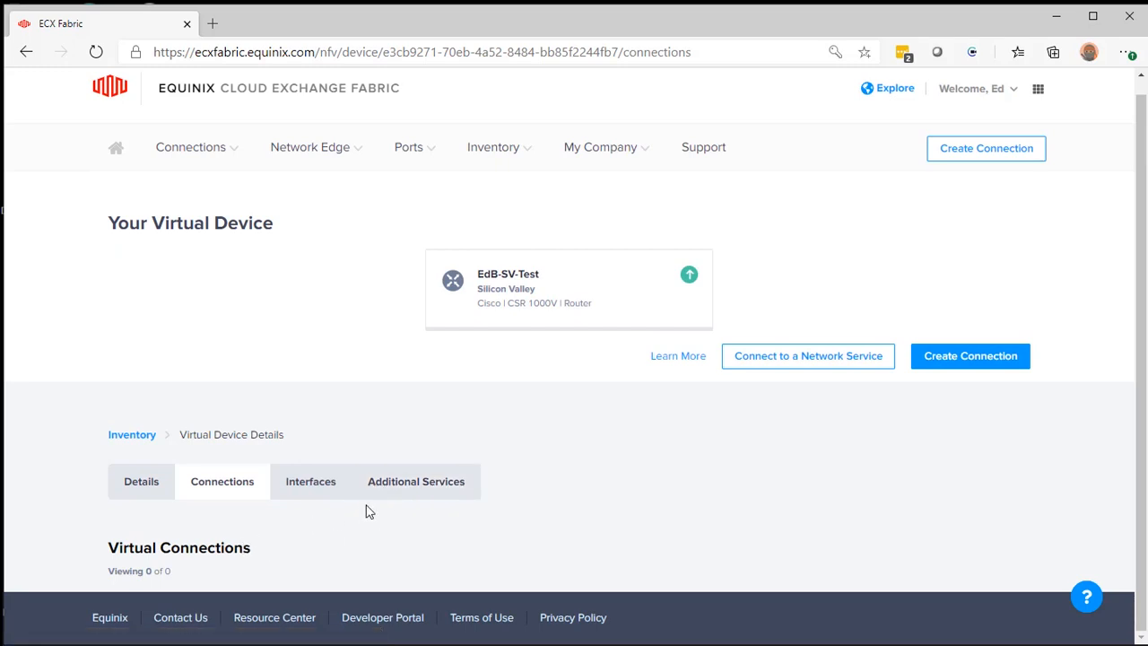
click(311, 481)
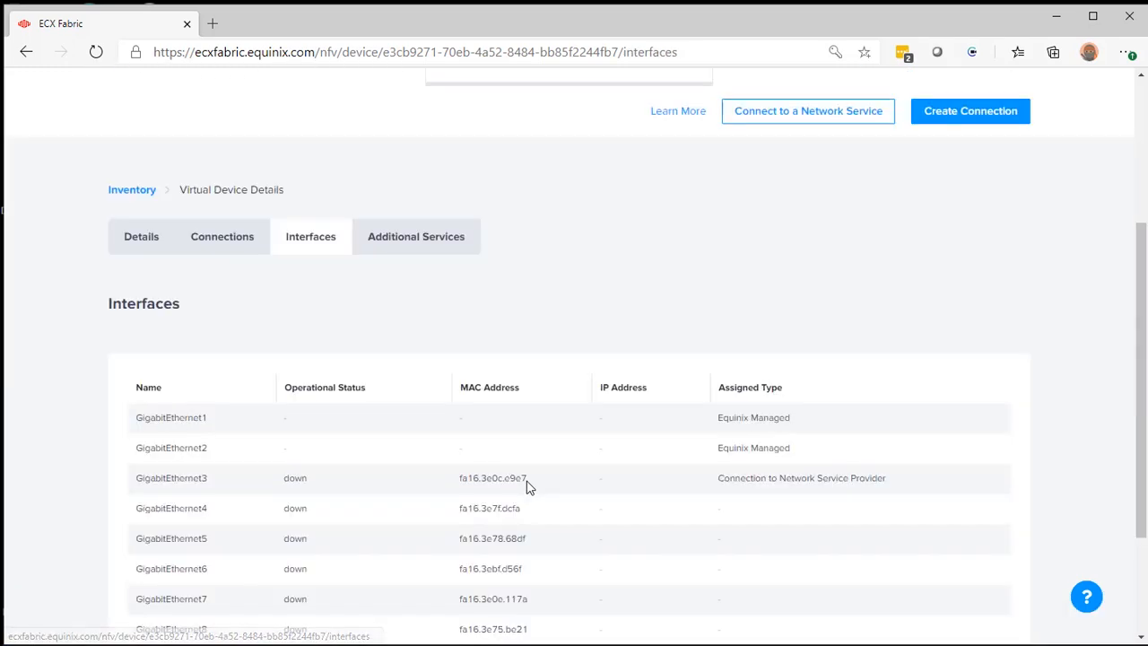
scroll(down, 3)
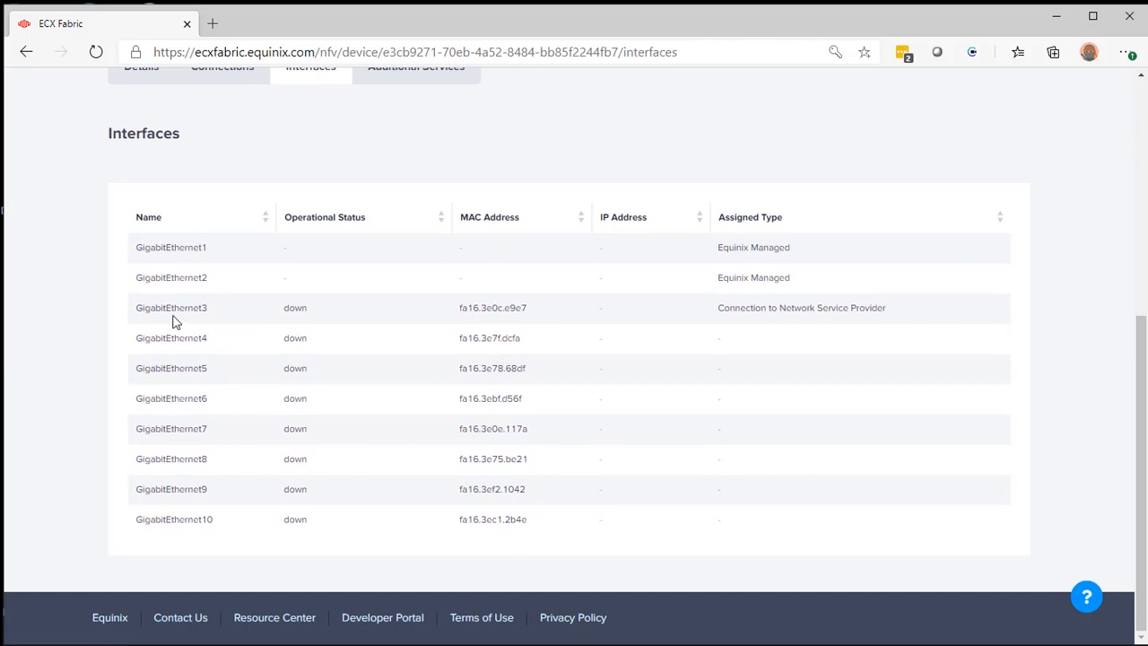
mouse_move(466, 308)
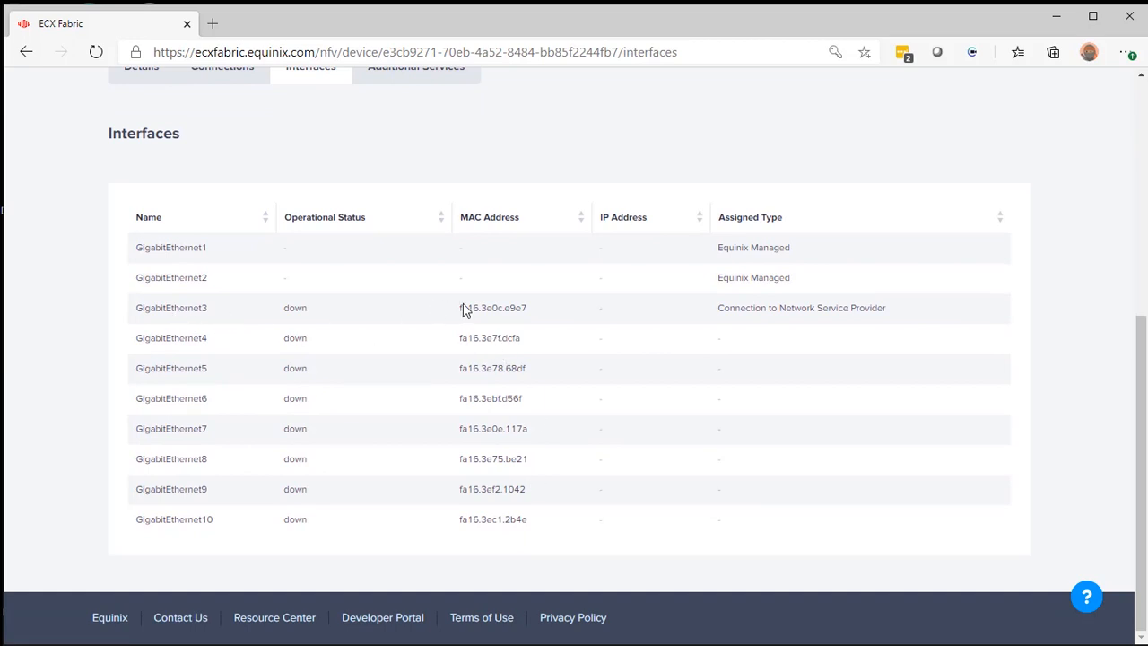
mouse_move(901, 313)
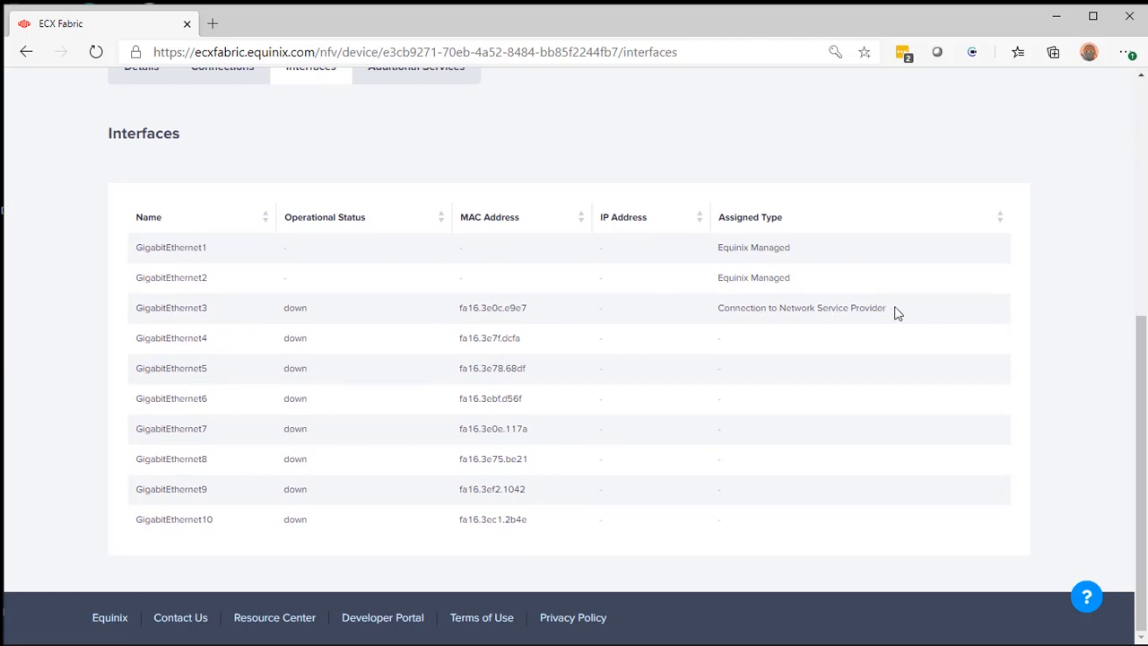
scroll(up, 3)
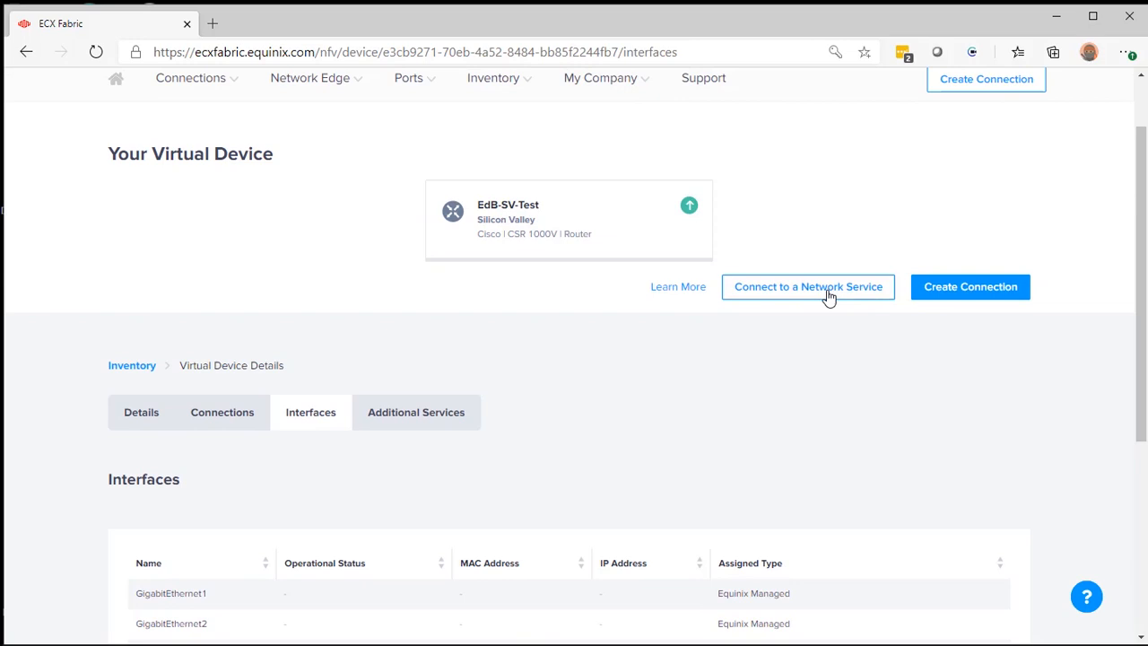
Start a new service-provider connection and select Hurricane Electric to show its IP Transit services
click(808, 287)
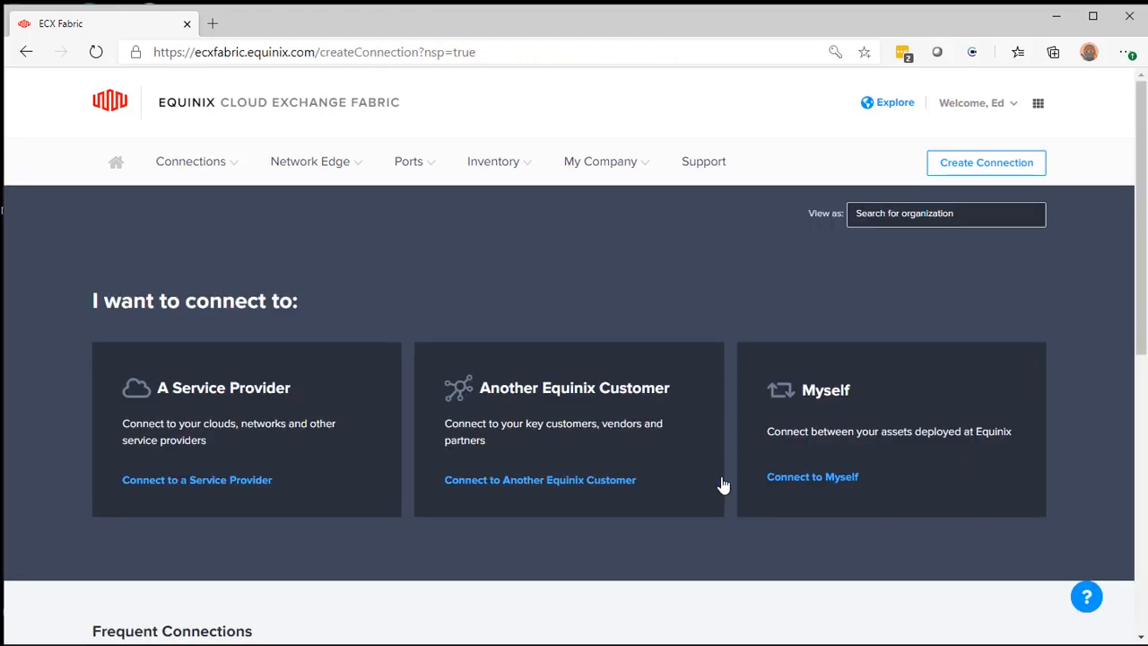
scroll(down, 3)
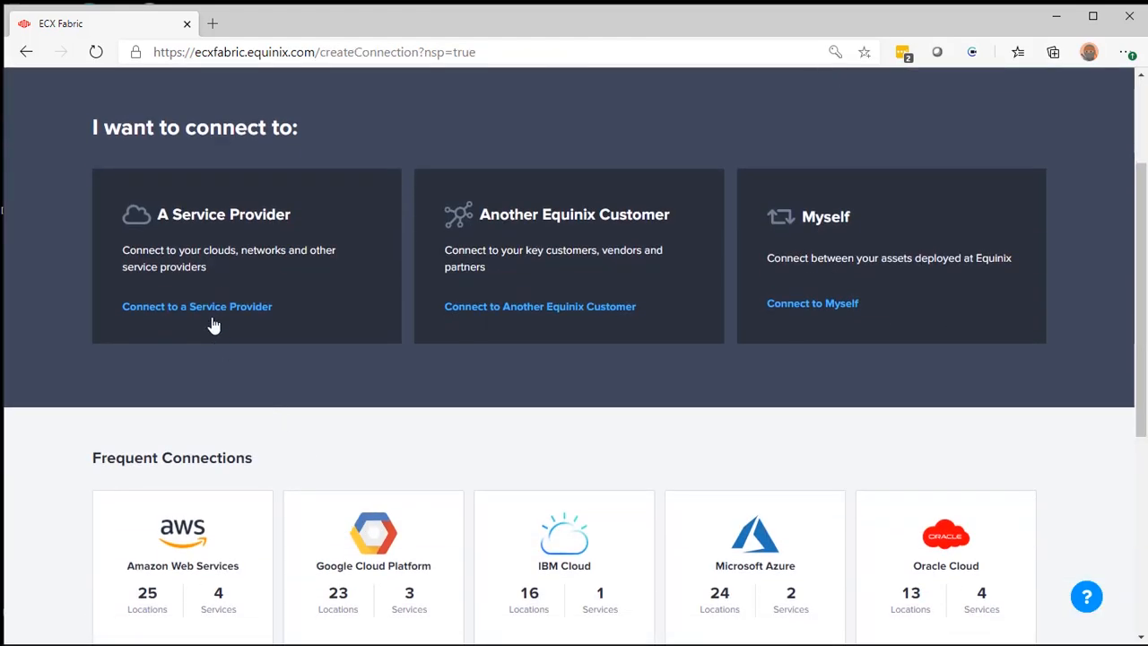
click(197, 305)
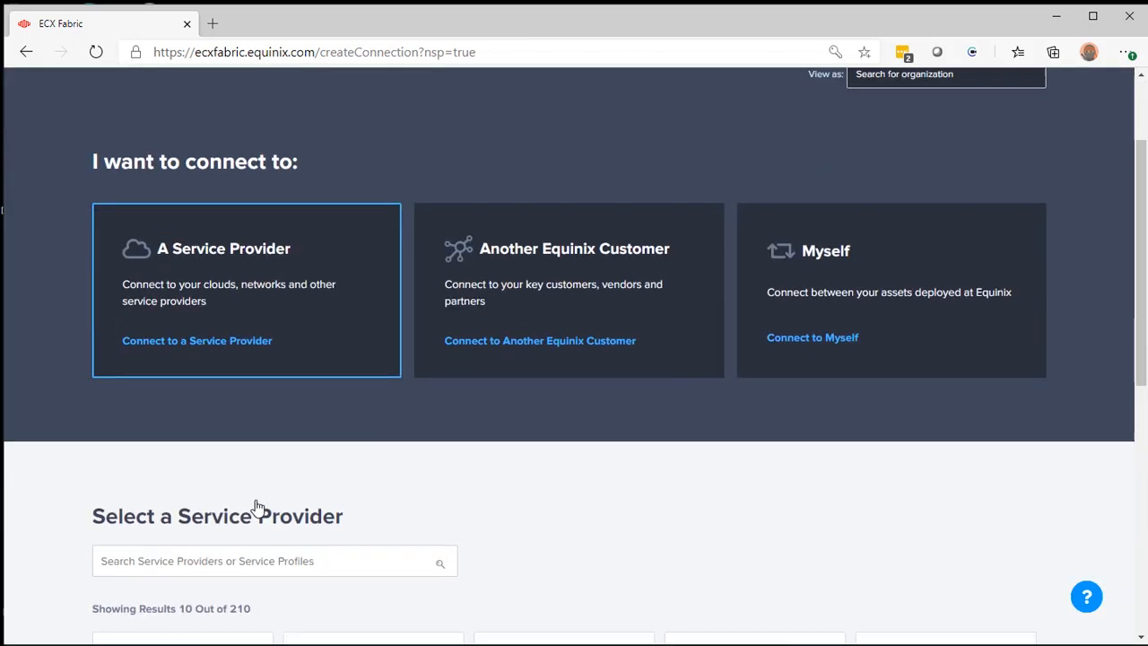
click(273, 442)
text(hurricane electric)
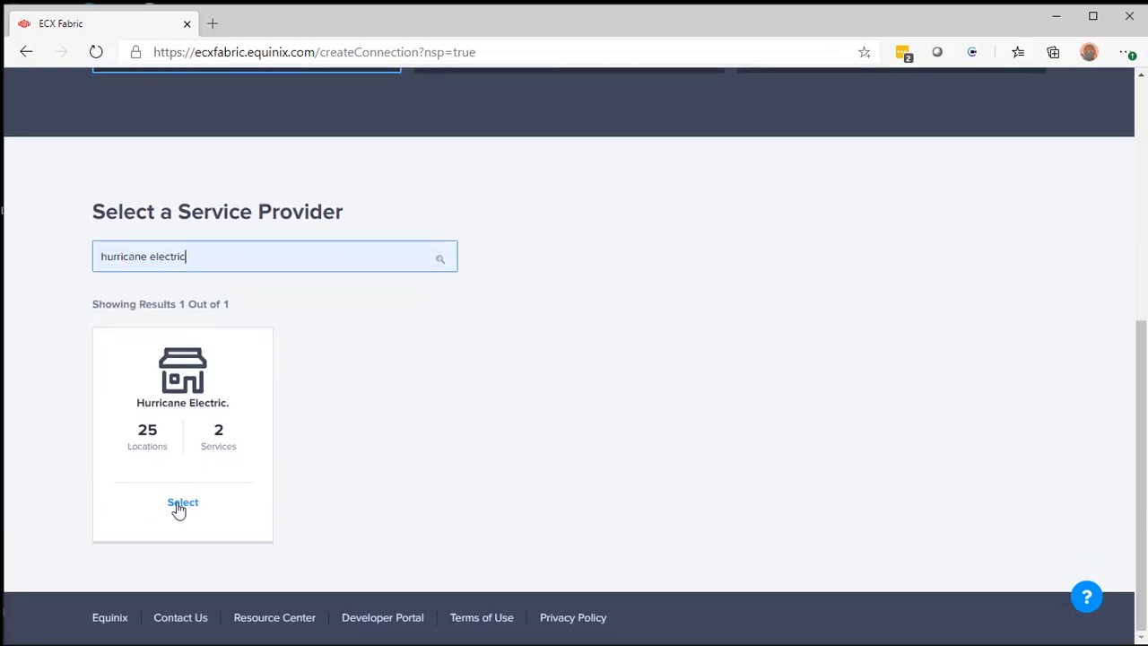
click(183, 502)
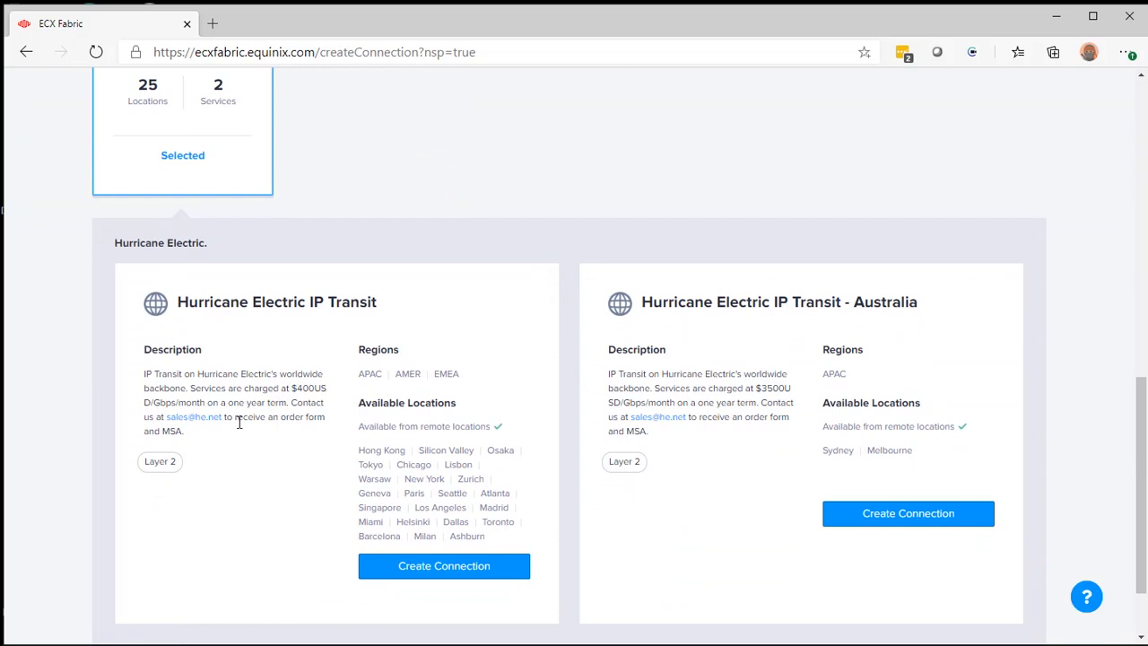
mouse_move(376, 456)
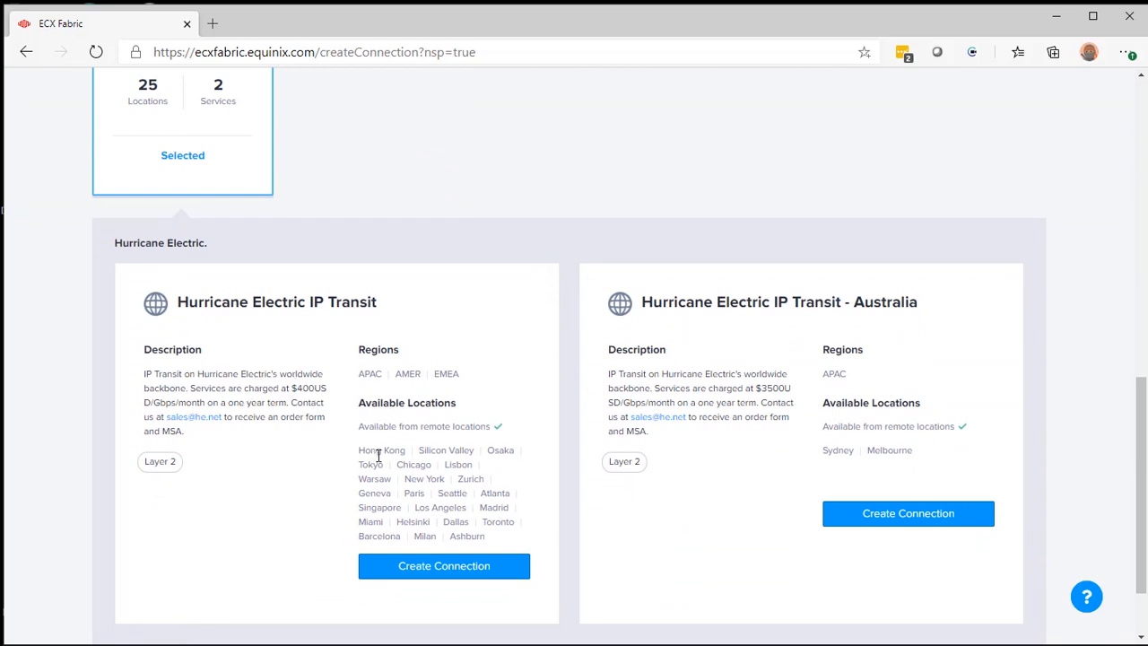
mouse_move(314, 459)
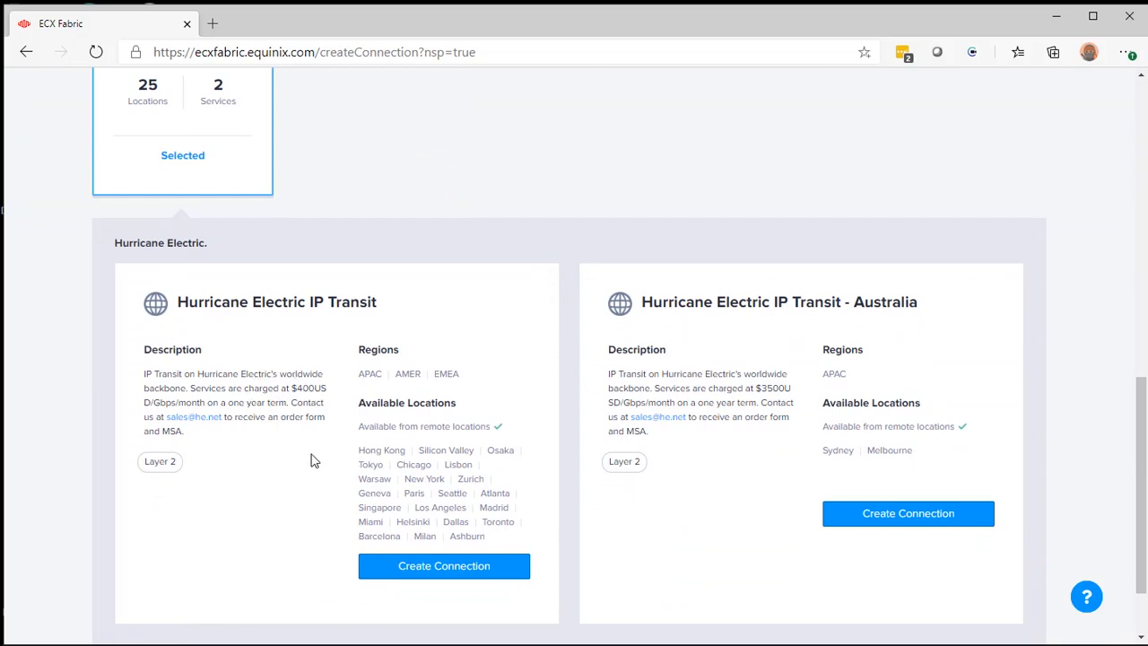
mouse_move(205, 438)
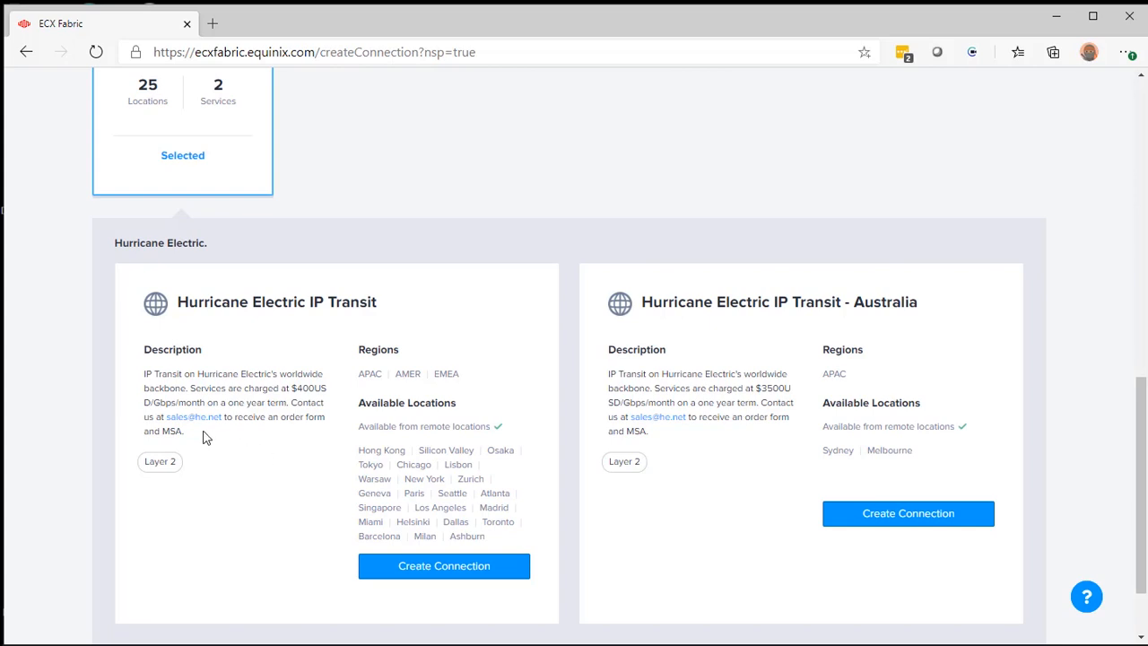
mouse_move(194, 416)
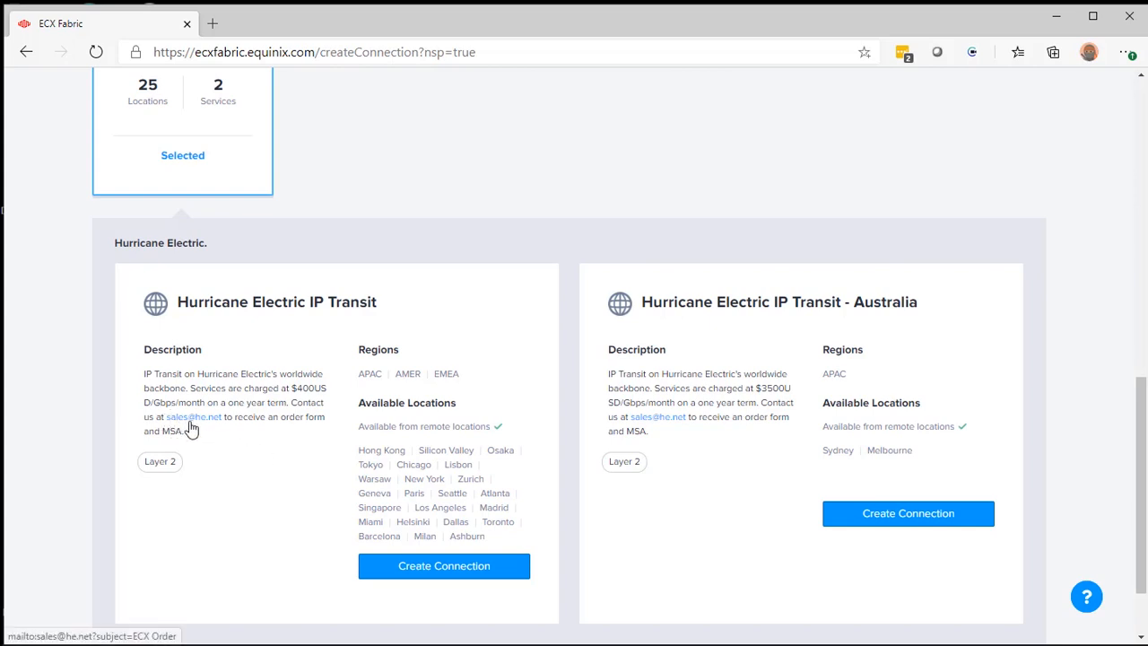
mouse_move(210, 430)
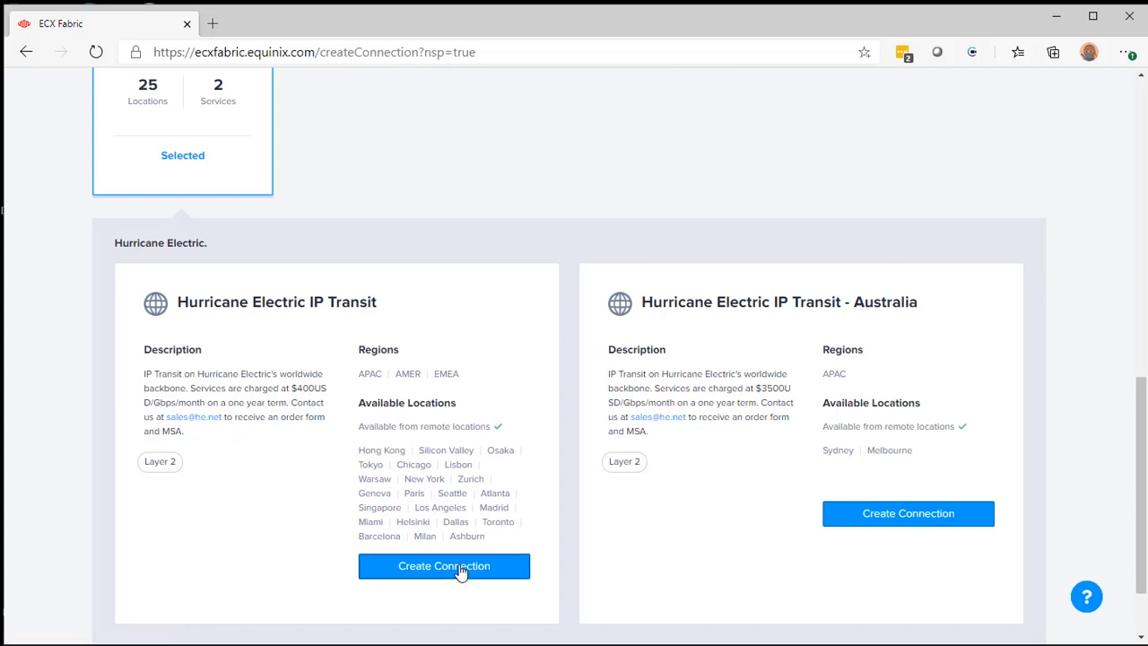
Create a Hurricane Electric IP Transit connection originating from EdB-SV-Test in Silicon Valley
click(445, 567)
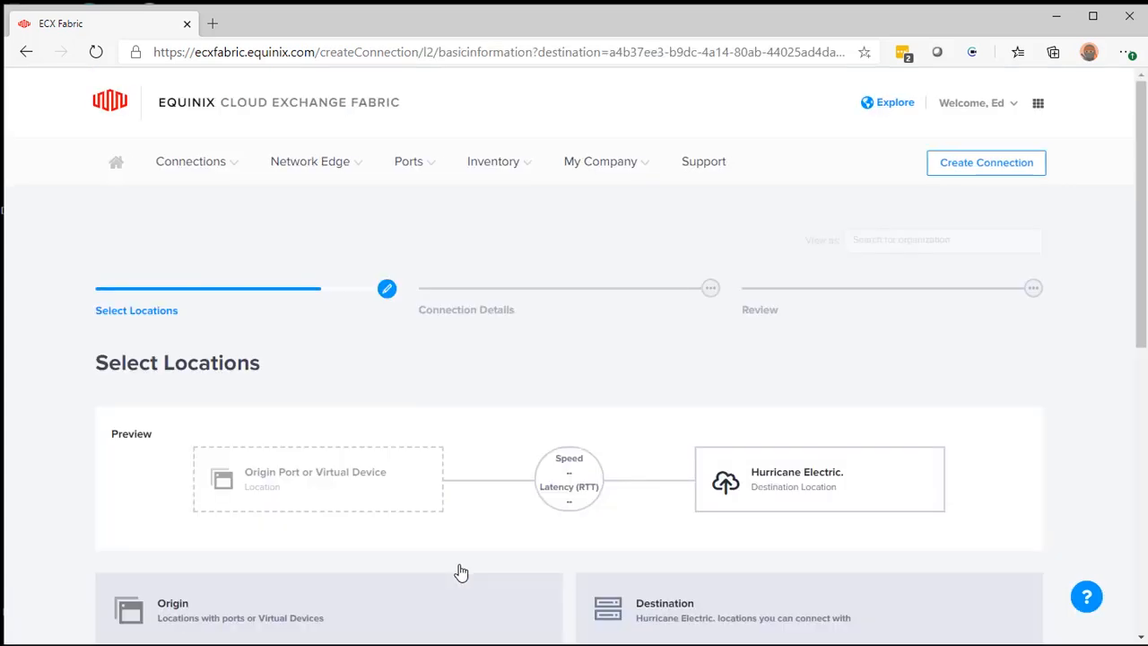
scroll(down, 3)
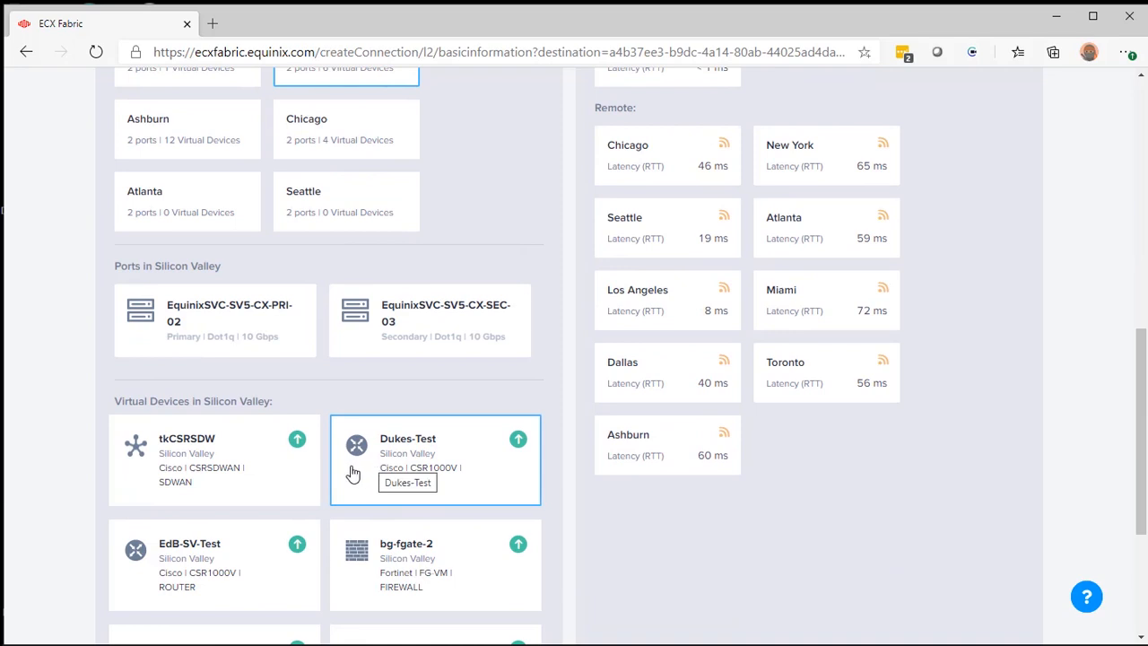
click(216, 563)
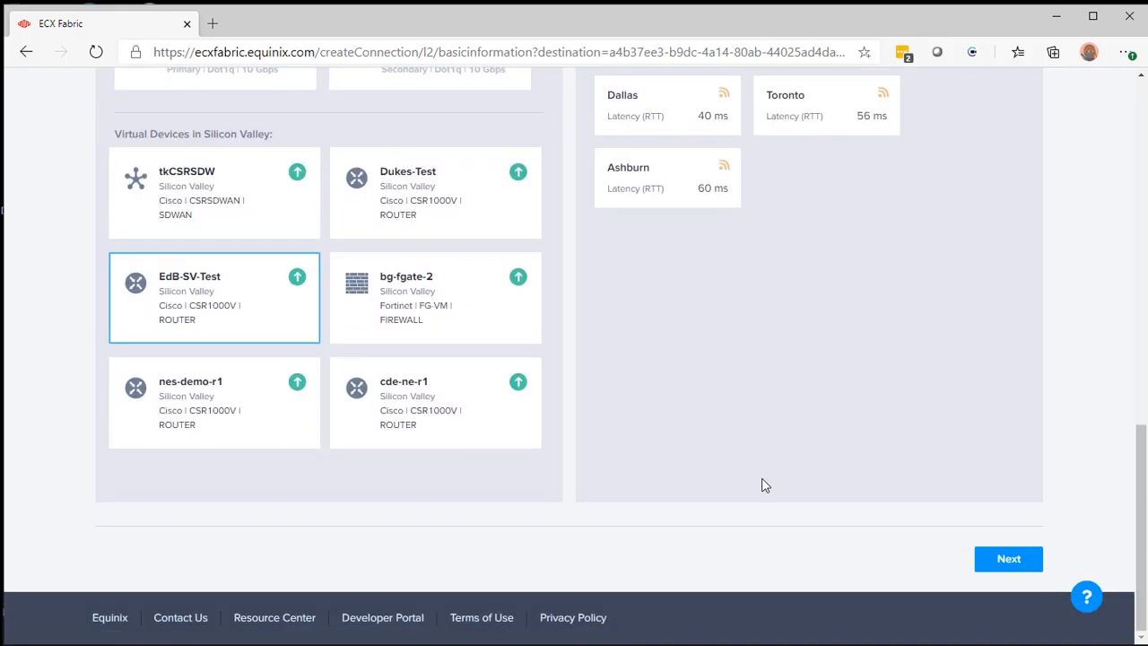
click(1008, 558)
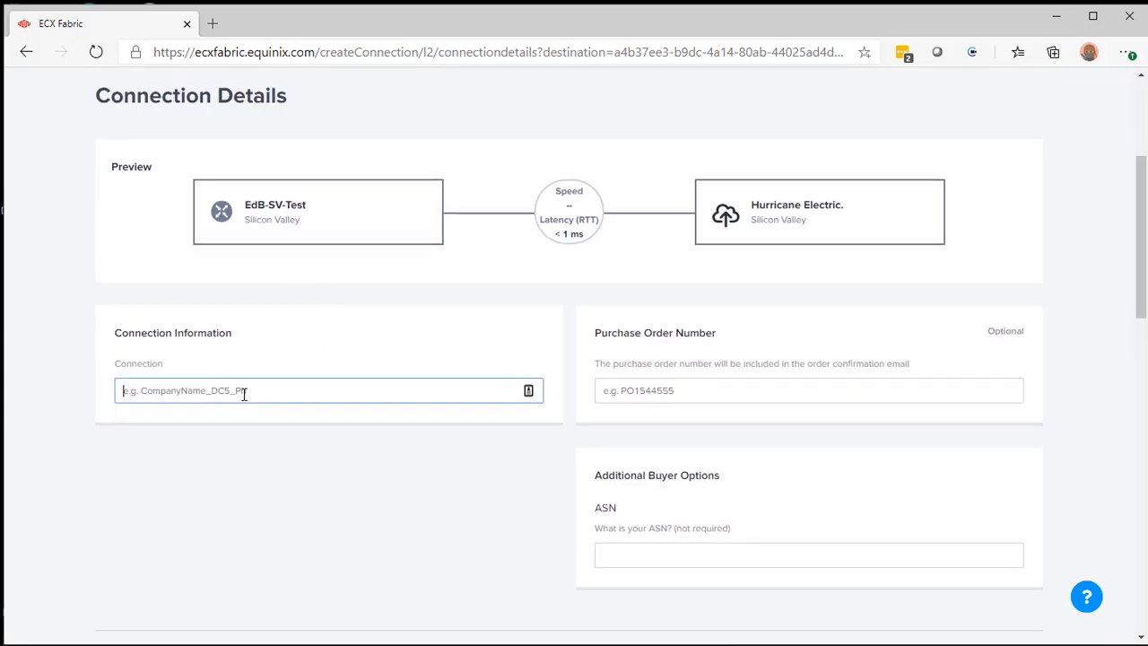
Name the connection ED-1G-HE at 1 Gbps for 200.00 USD monthly and continue to Review
text(ED-1G-HE)
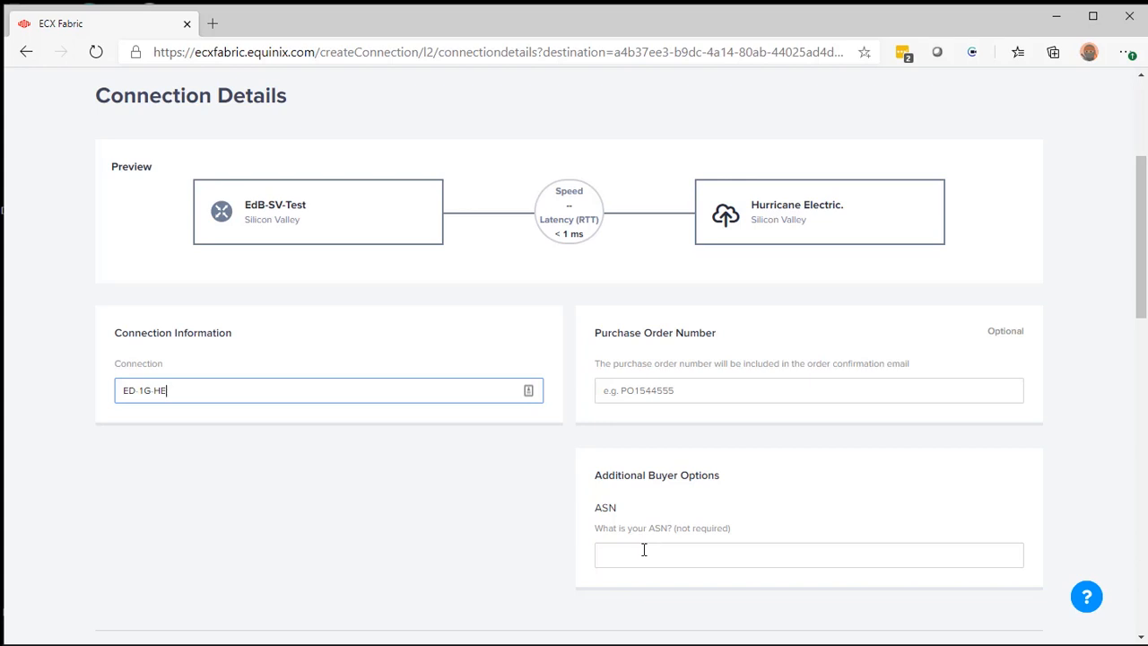
scroll(down, 3)
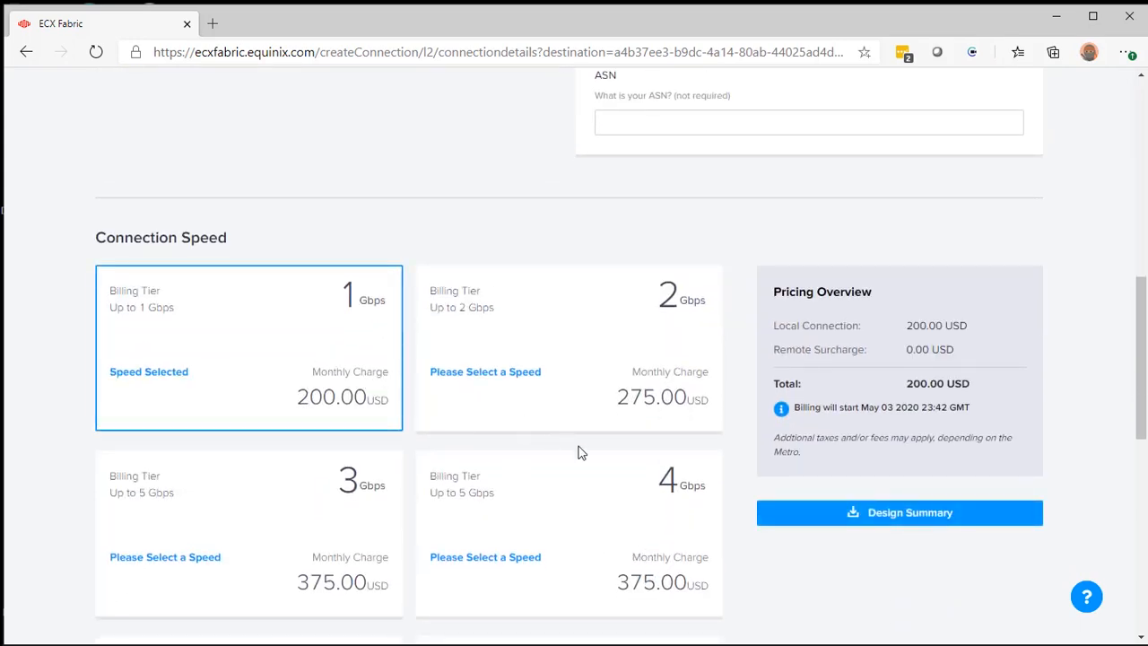
scroll(down, 3)
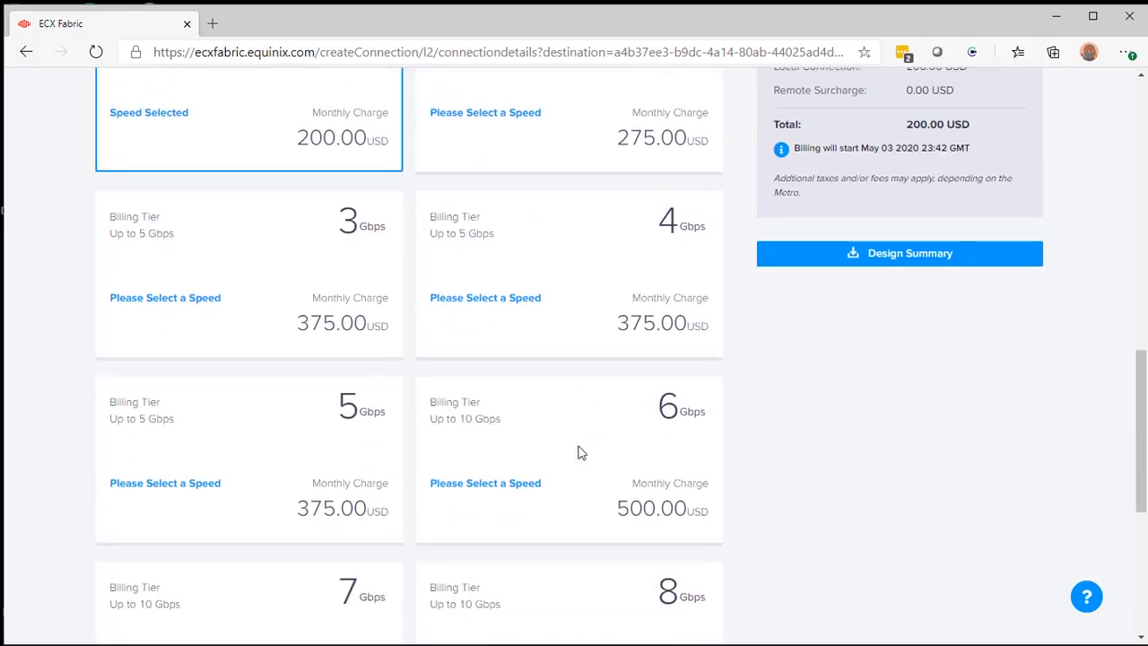
scroll(down, 3)
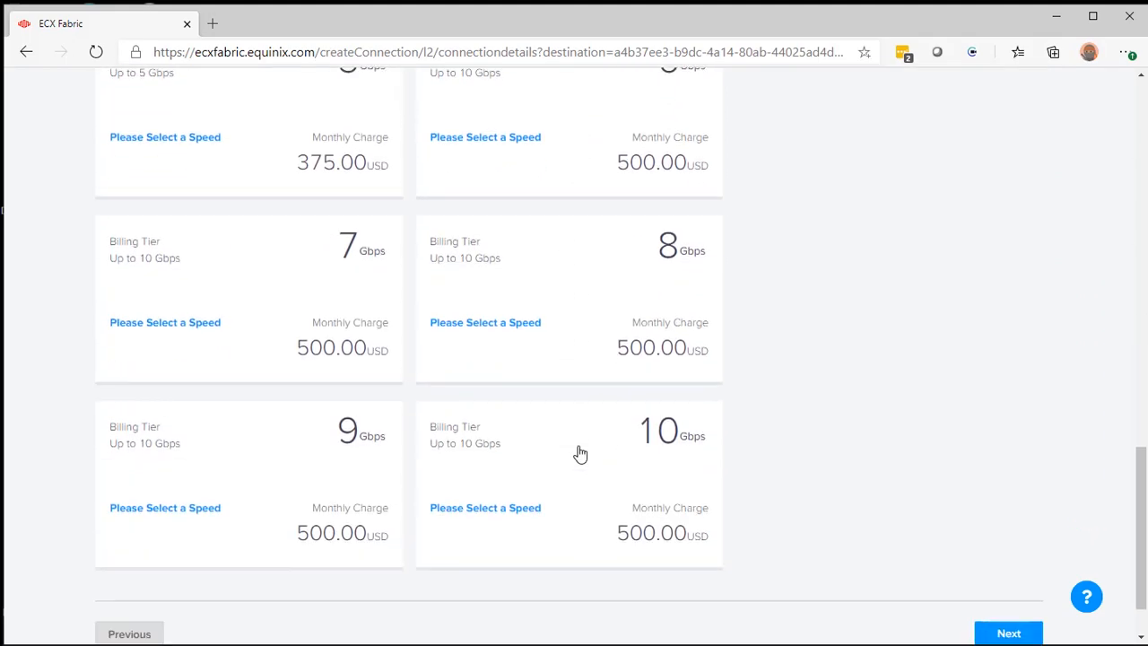
scroll(down, 3)
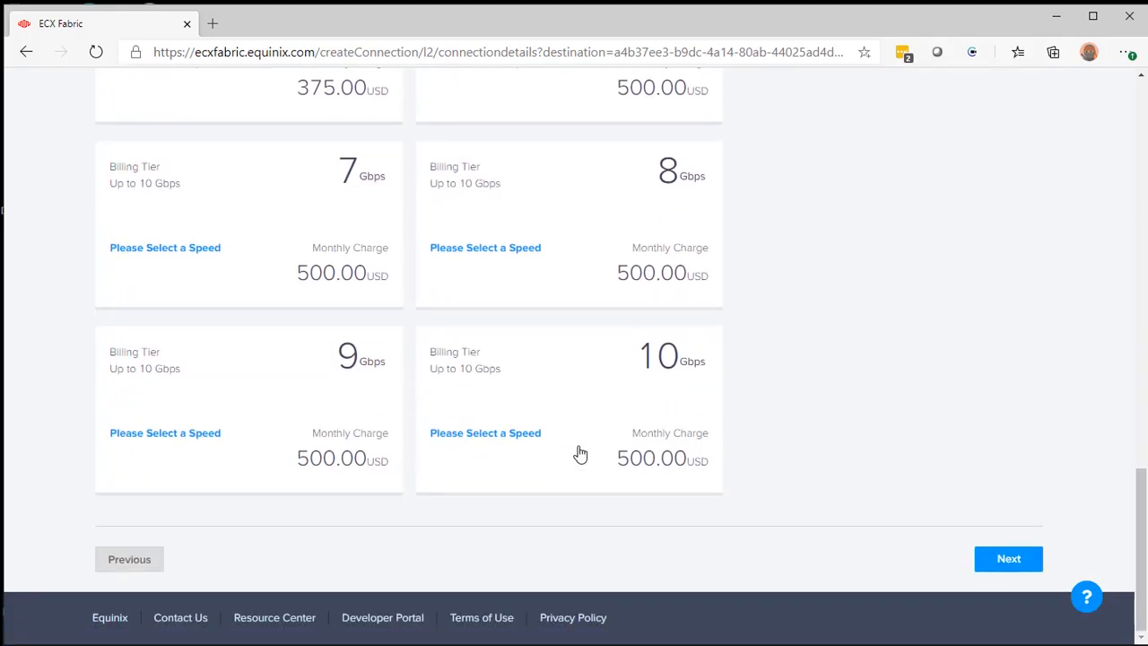
click(1008, 558)
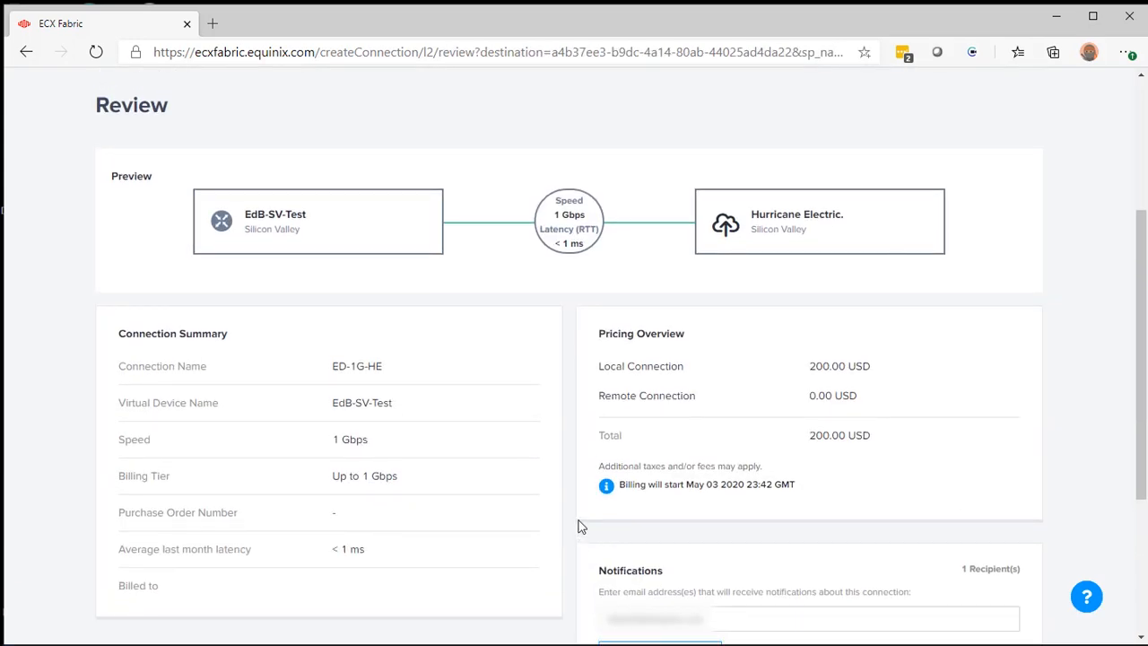
mouse_move(677, 269)
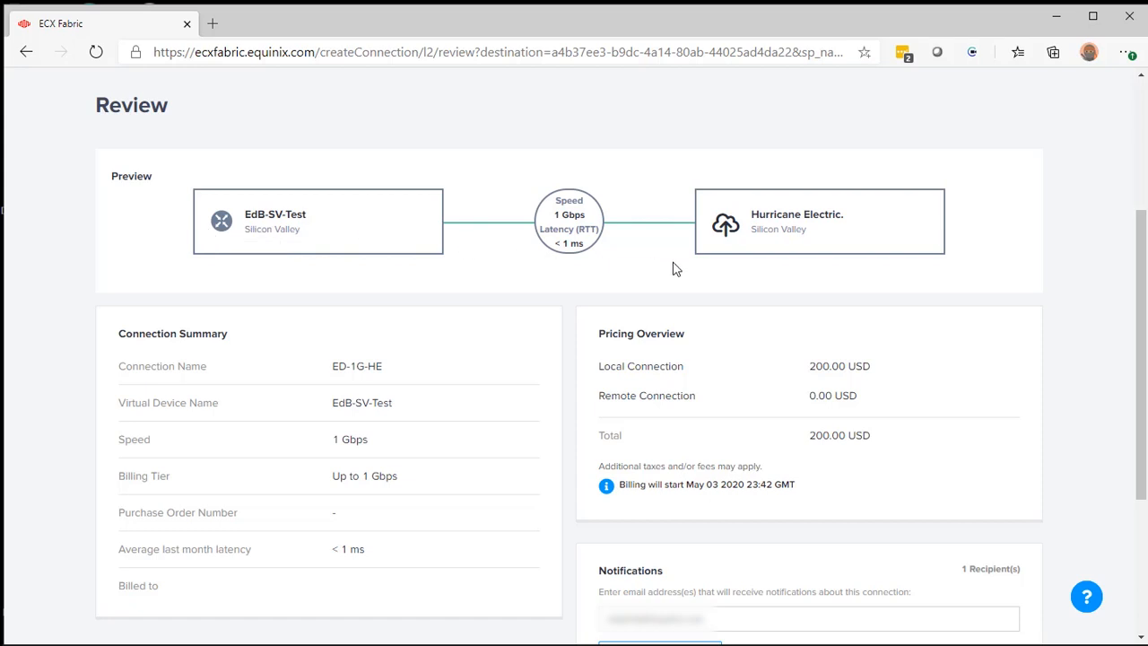
mouse_move(481, 399)
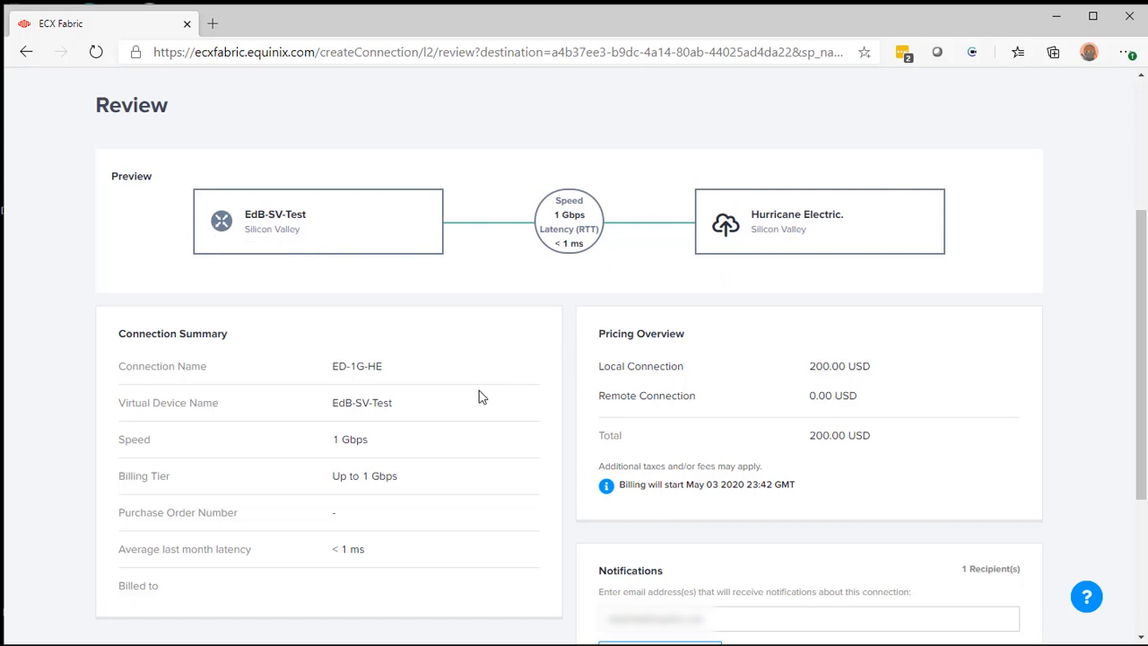
Check the ED-1G-HE summary and pricing, then submit the order
scroll(down, 3)
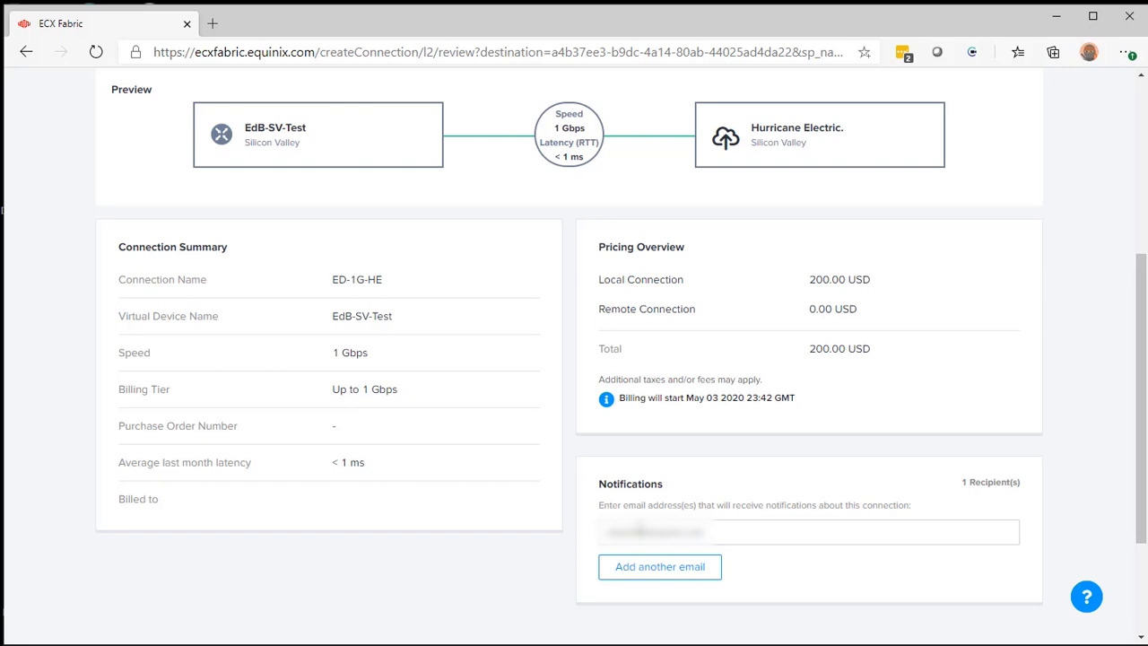
scroll(down, 3)
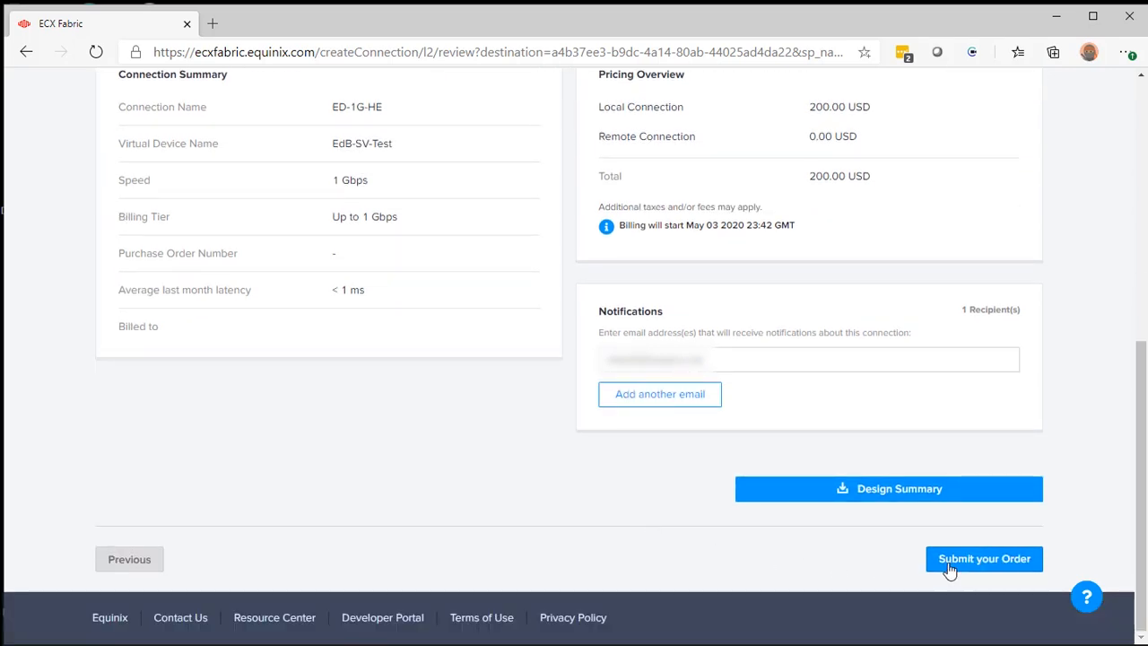
click(983, 560)
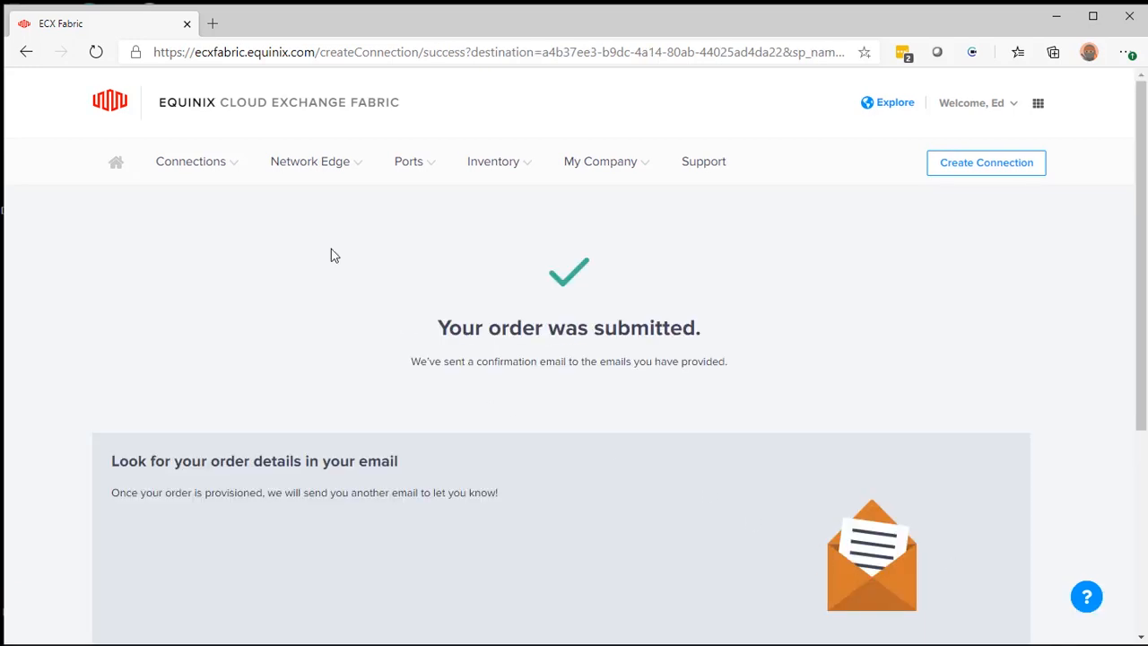
Return to EdB-SV-Test's interfaces, showing GigabitEthernet3 assigned to ED-1G-HE
click(308, 162)
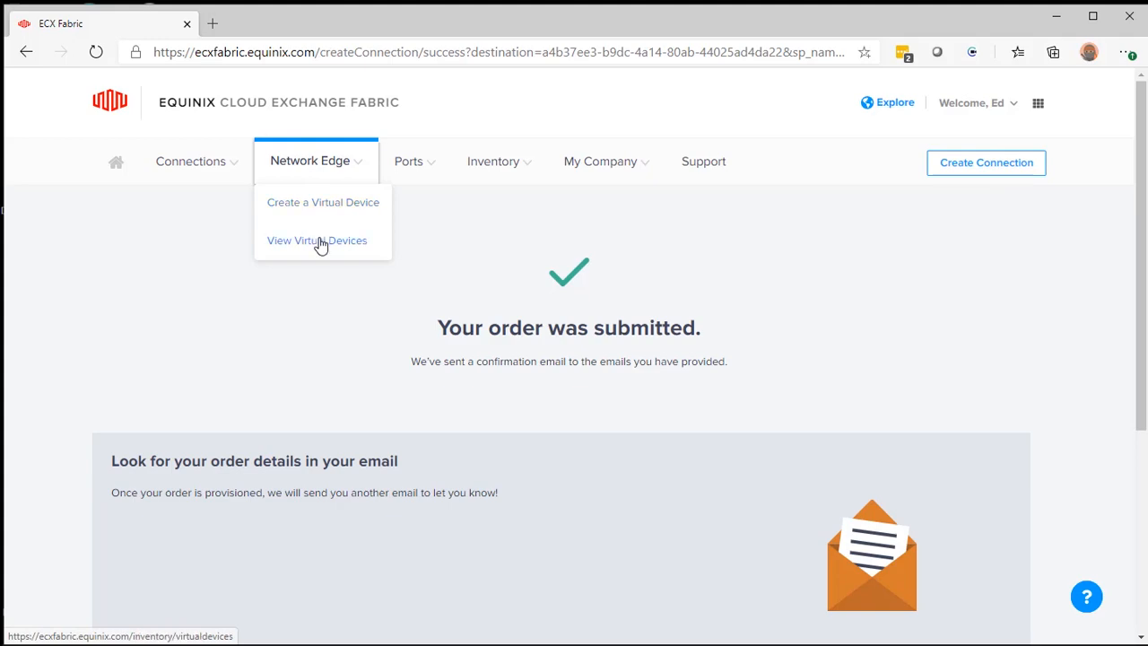
click(315, 240)
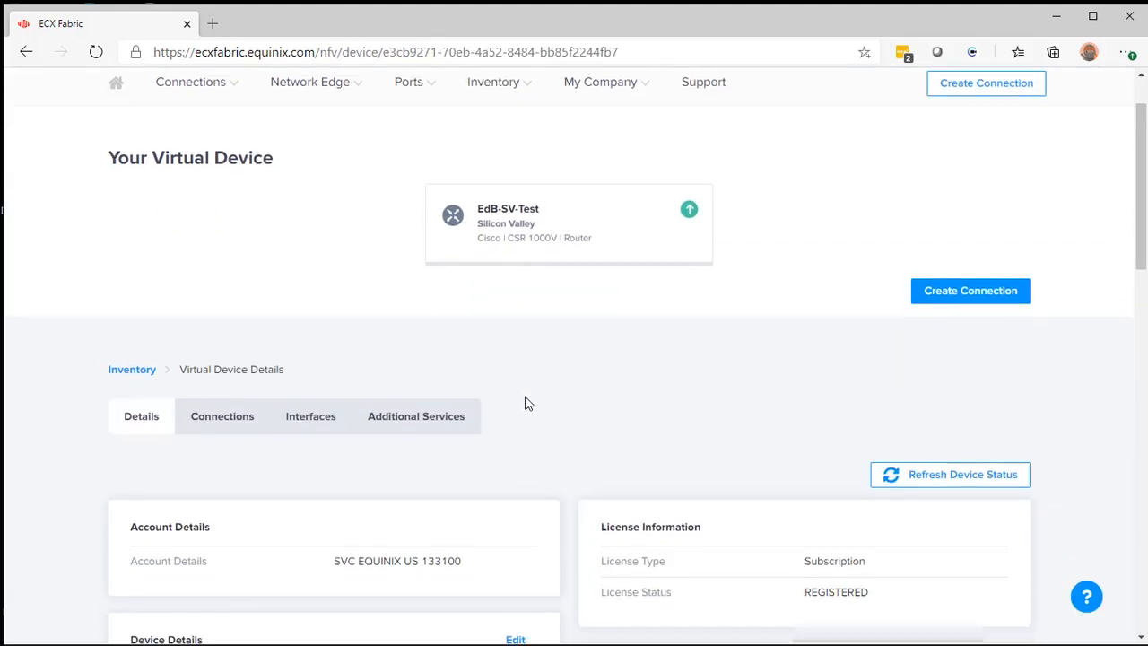
scroll(down, 3)
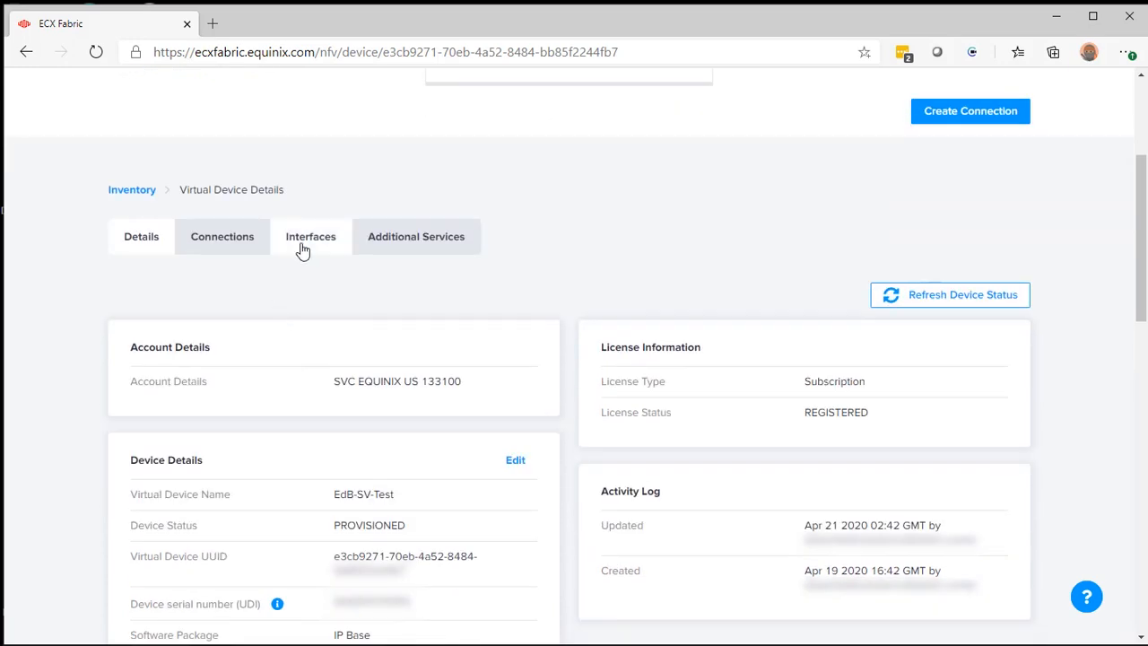
click(310, 237)
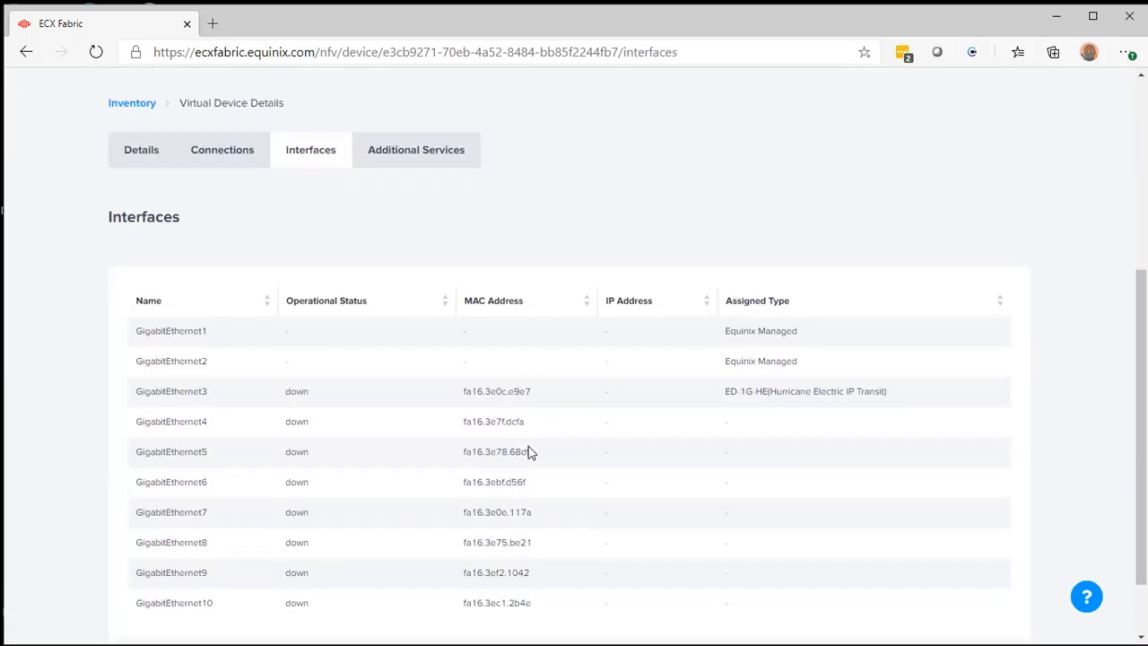
mouse_move(735, 396)
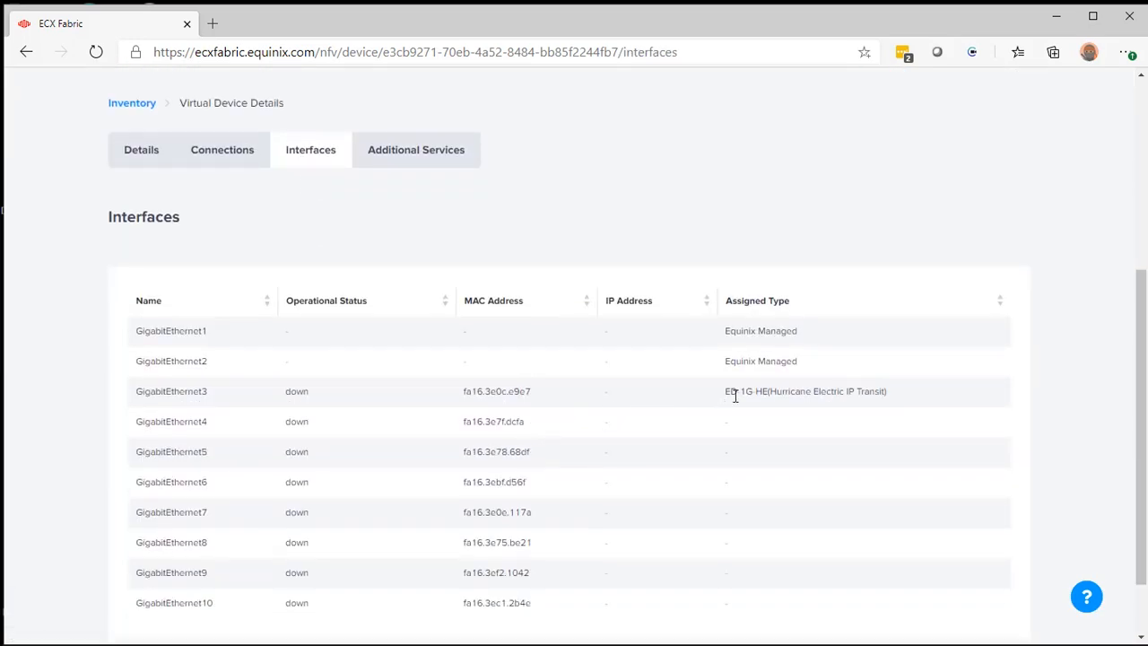
mouse_move(686, 398)
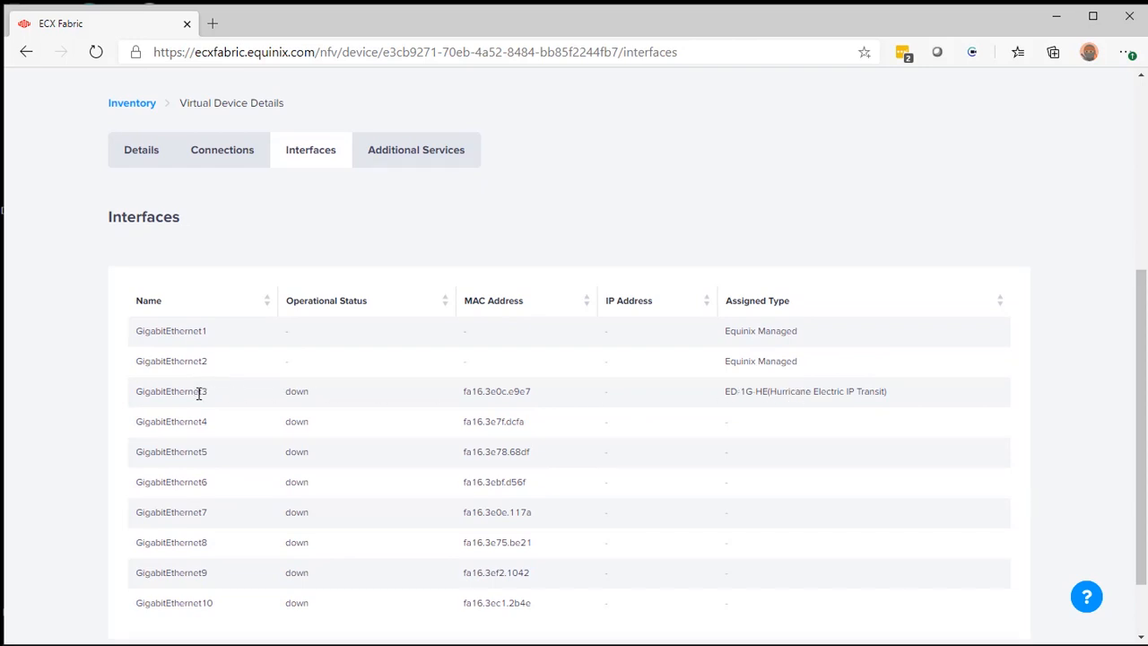
mouse_move(222, 151)
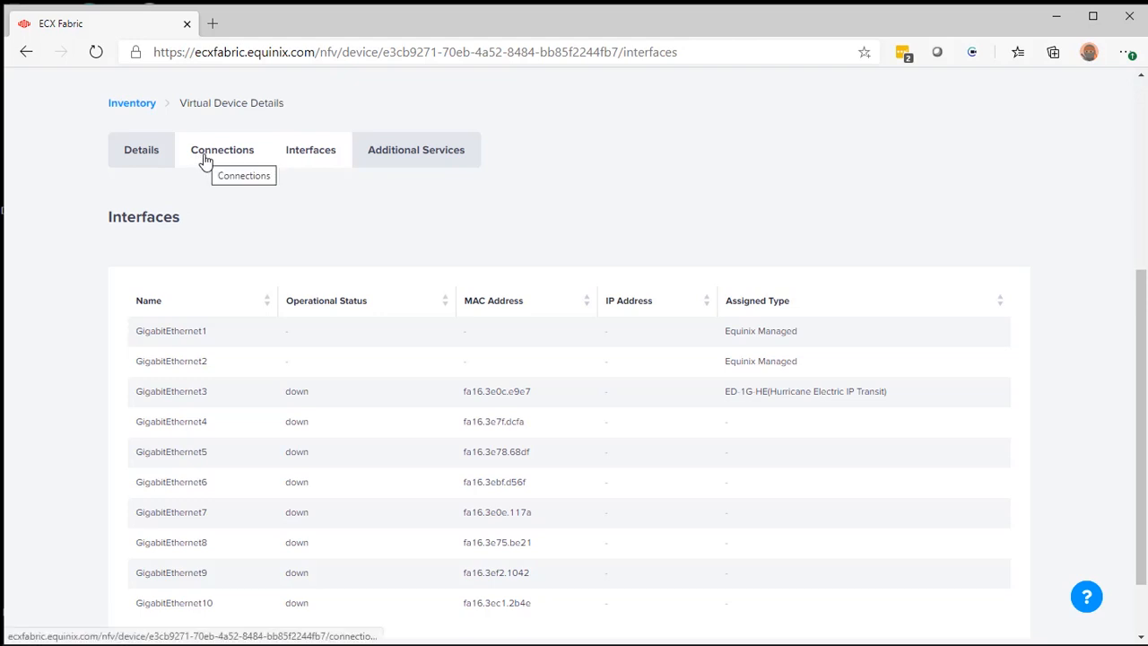
View the ED-1G-HE connection with status Pending approval and its unprovisioned Primary BGP section
click(223, 151)
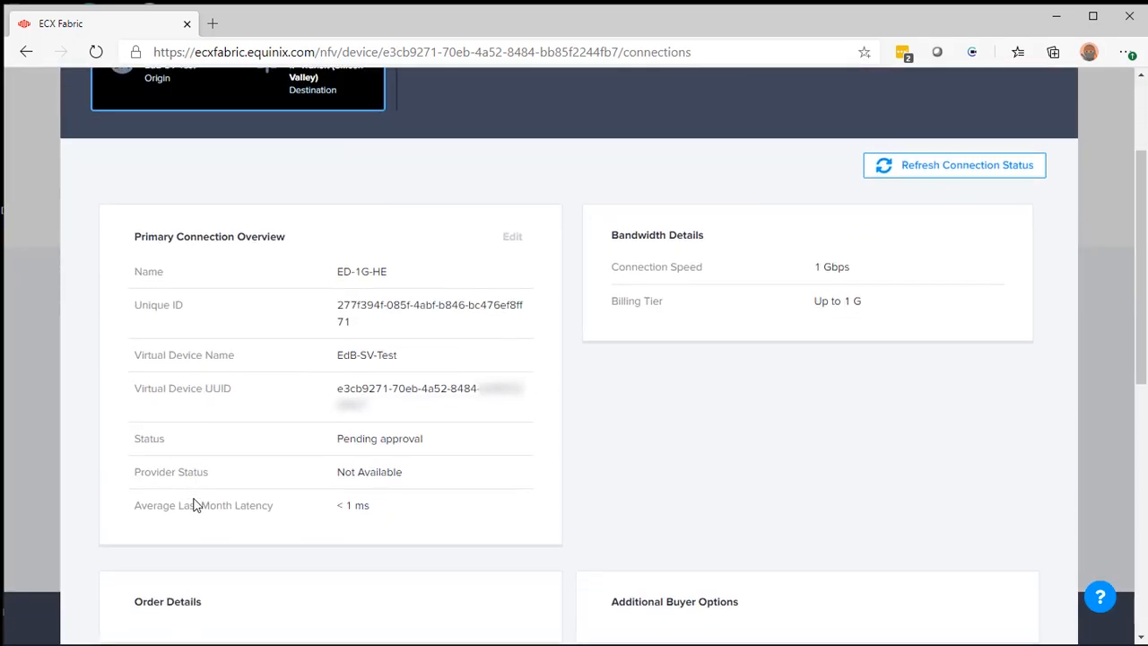
double_click(380, 438)
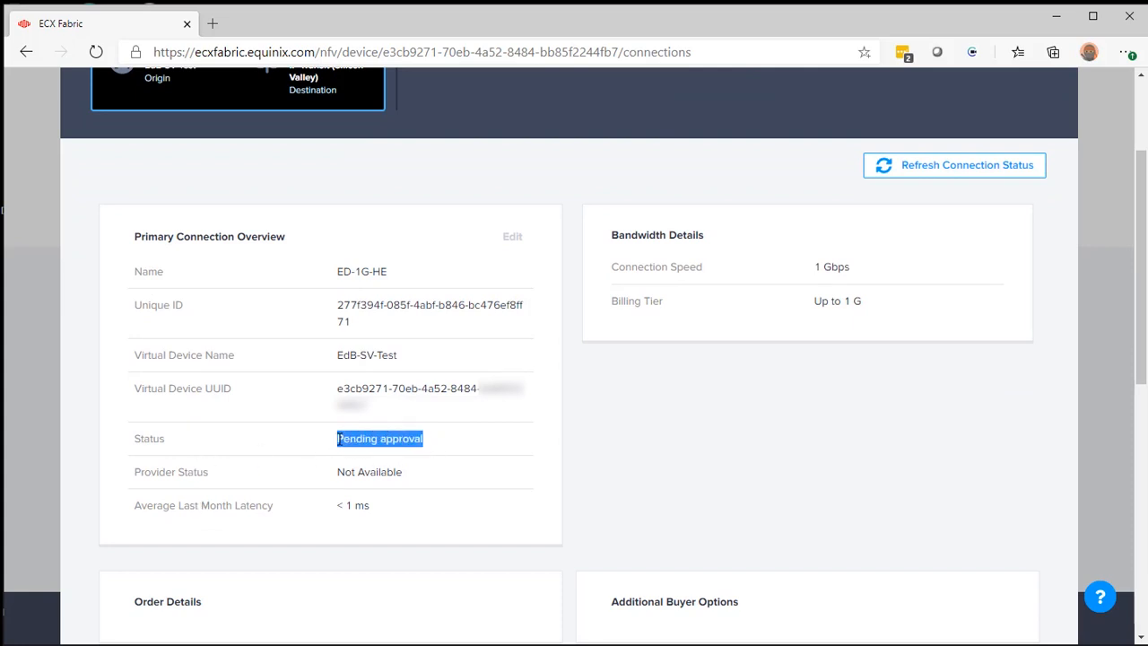
scroll(down, 3)
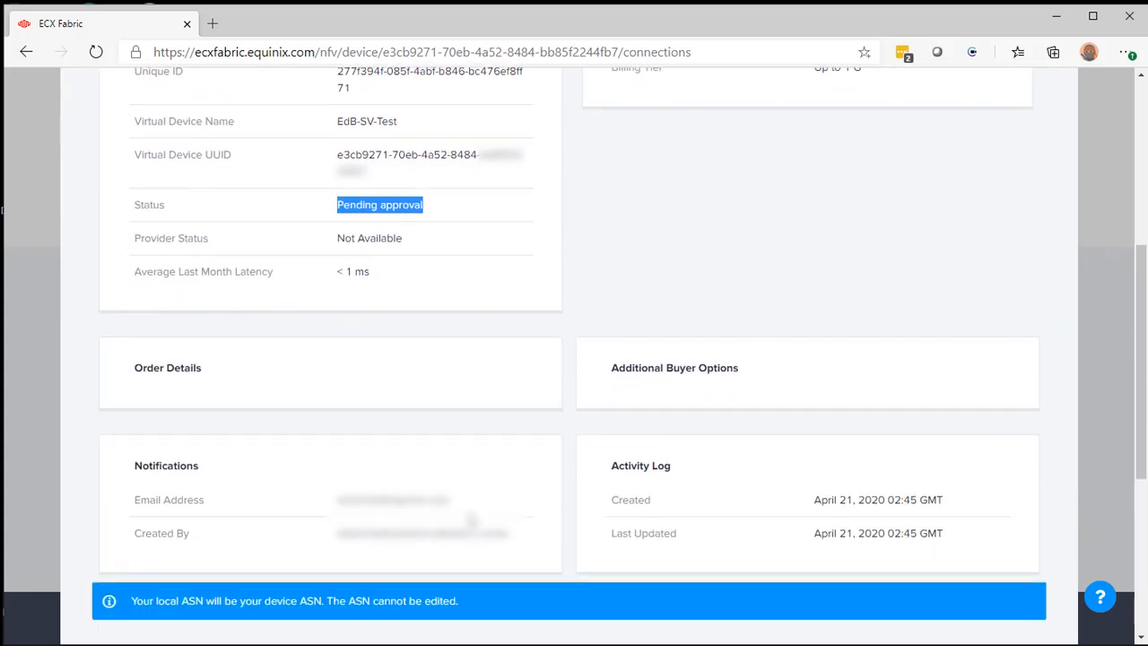
scroll(down, 3)
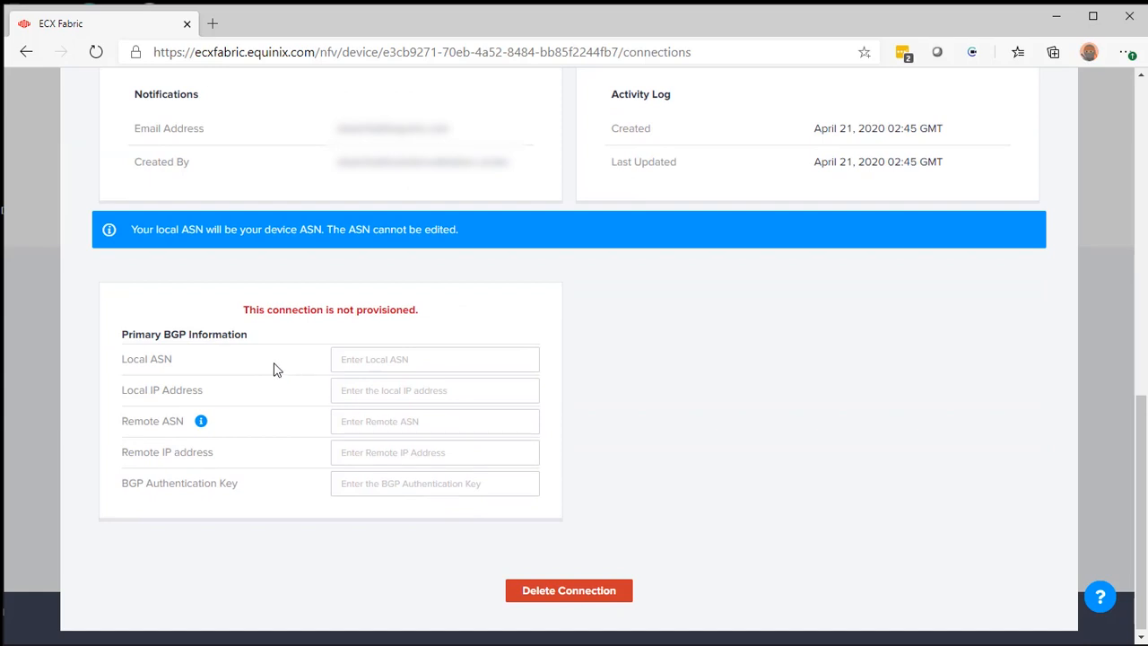
click(434, 359)
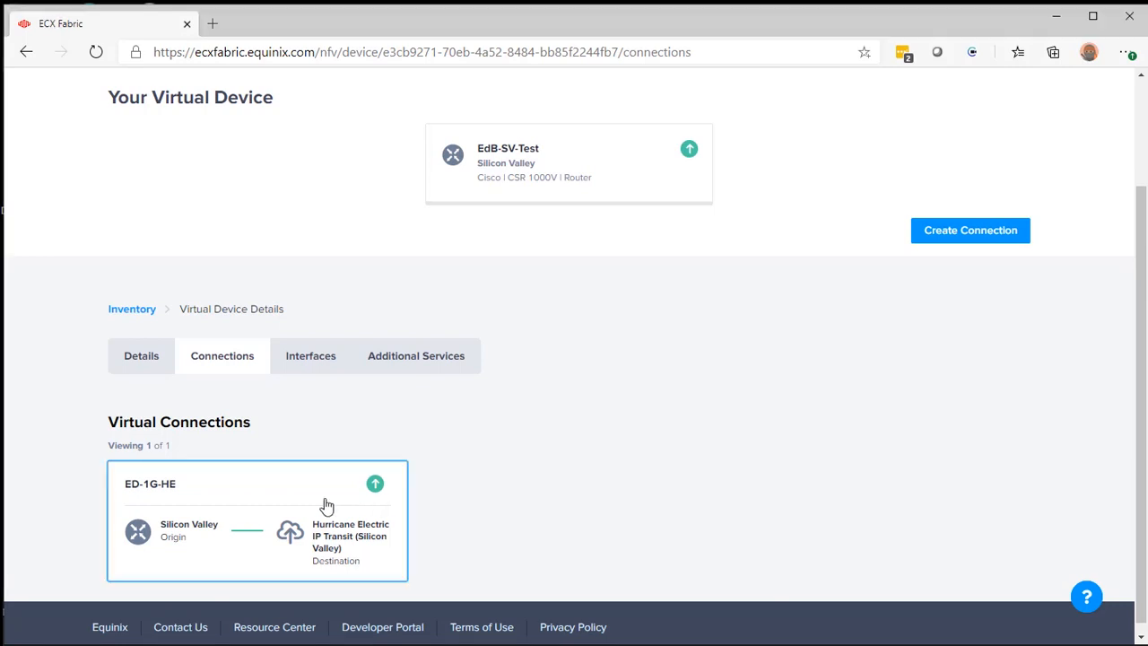
Reopen ED-1G-HE, now Provisioned, and reach its empty Primary BGP Information form
click(258, 521)
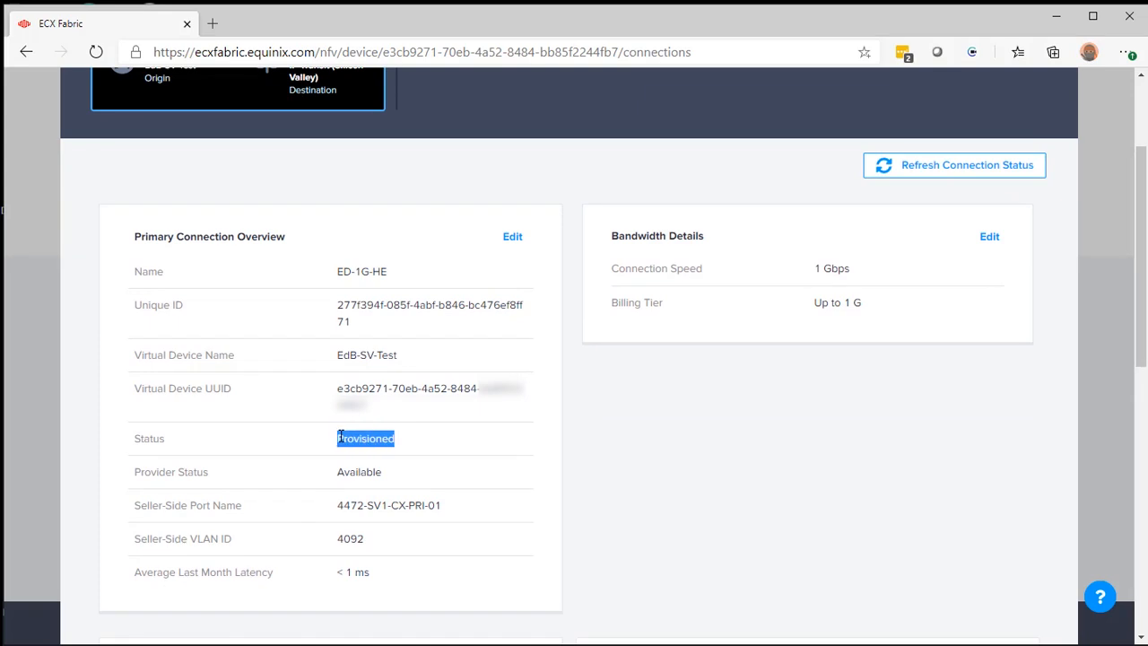
scroll(down, 3)
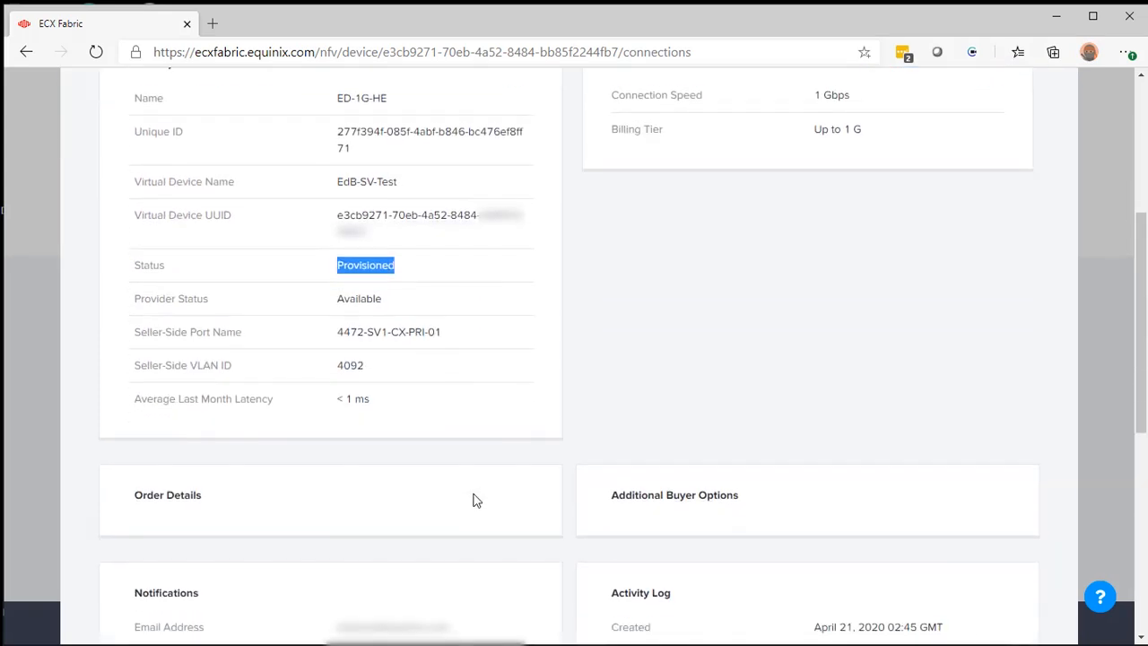
scroll(down, 3)
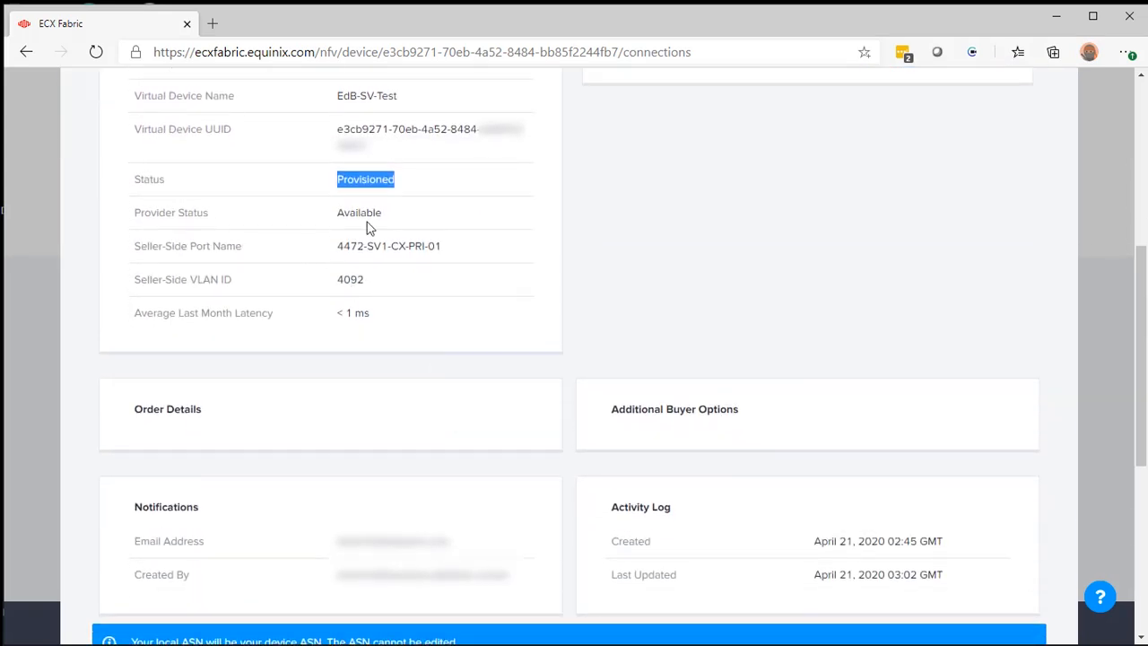
scroll(down, 3)
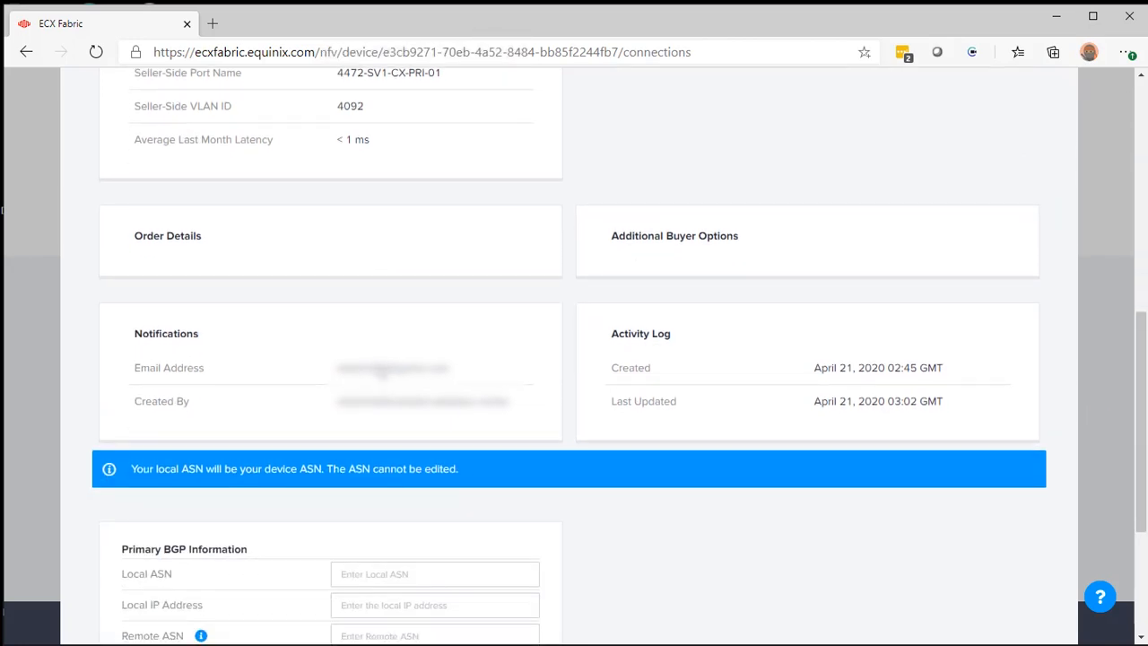
scroll(down, 3)
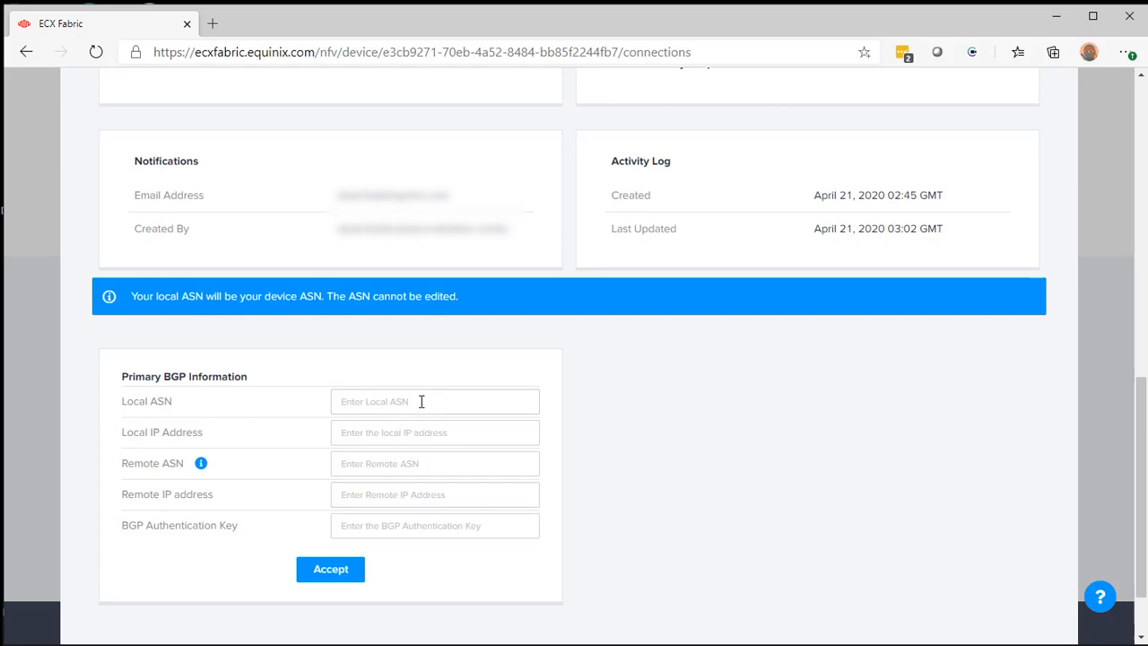
Accept primary BGP: local ASN 65321, 192.0.2.2/30, remote ASN 6939, peer 192.0.2.1
click(434, 402)
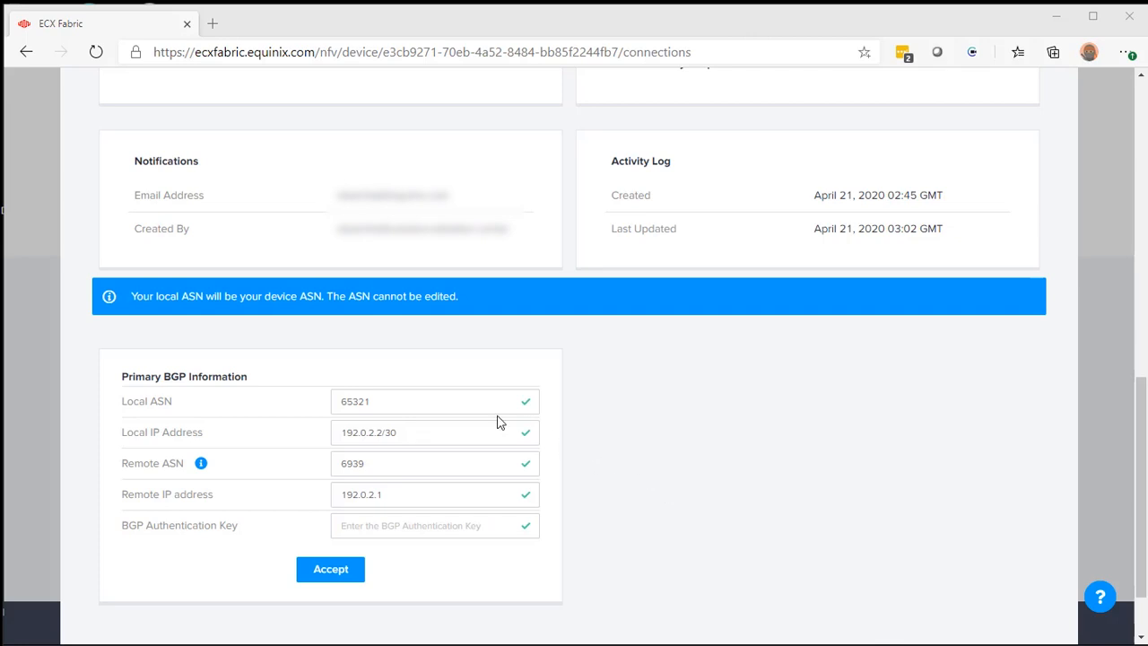
mouse_move(477, 423)
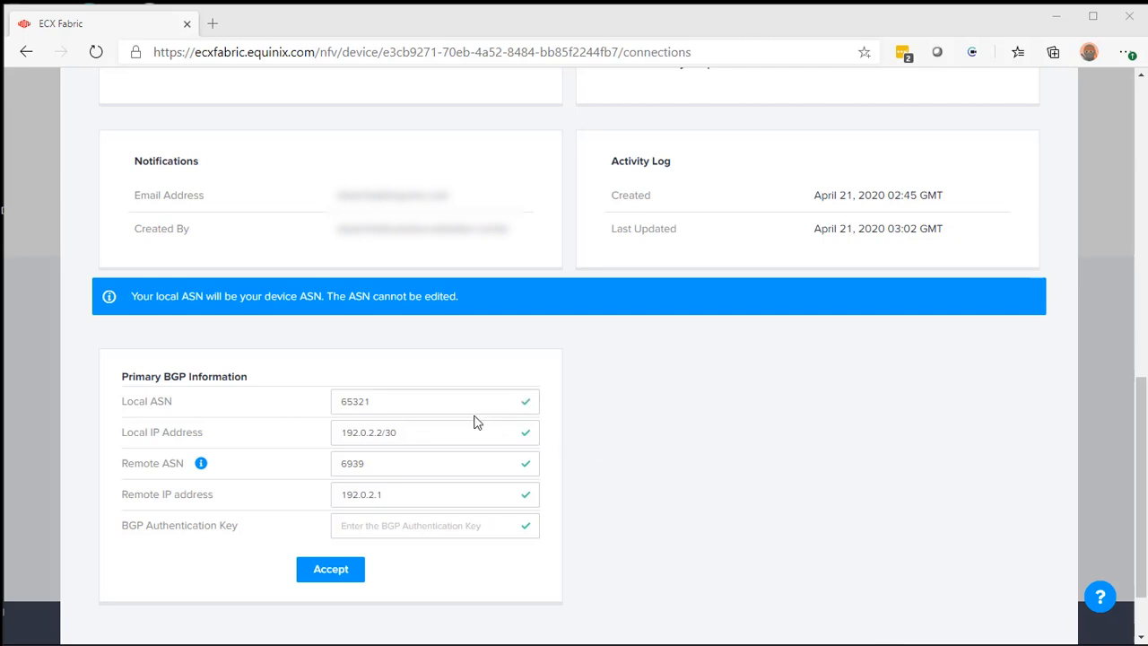
click(422, 463)
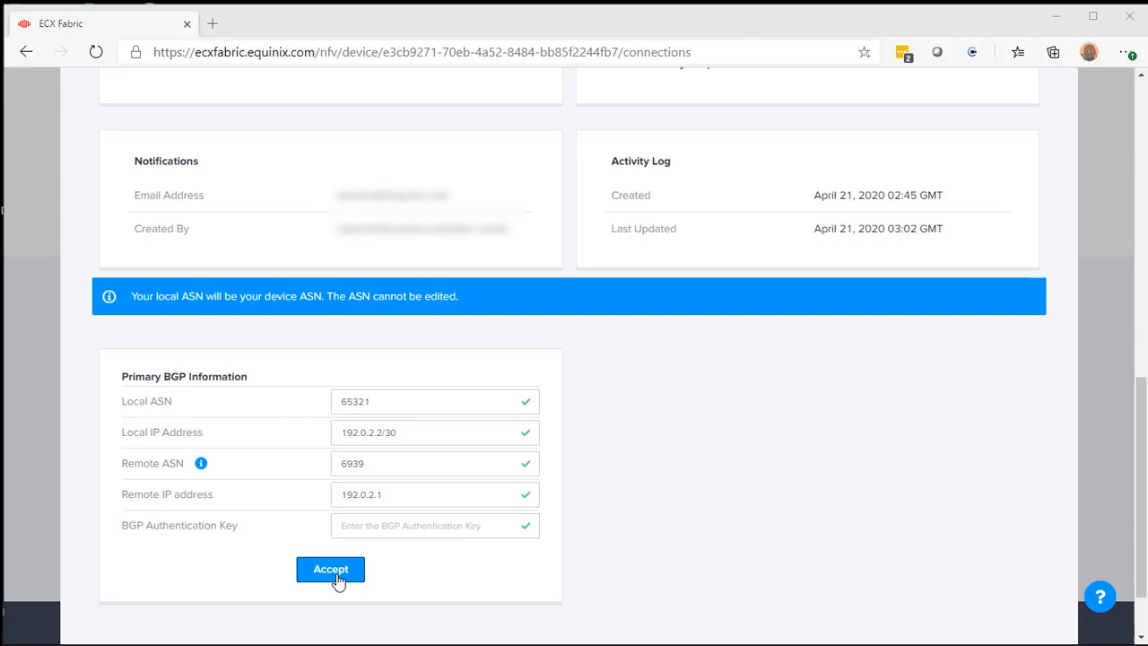
click(331, 568)
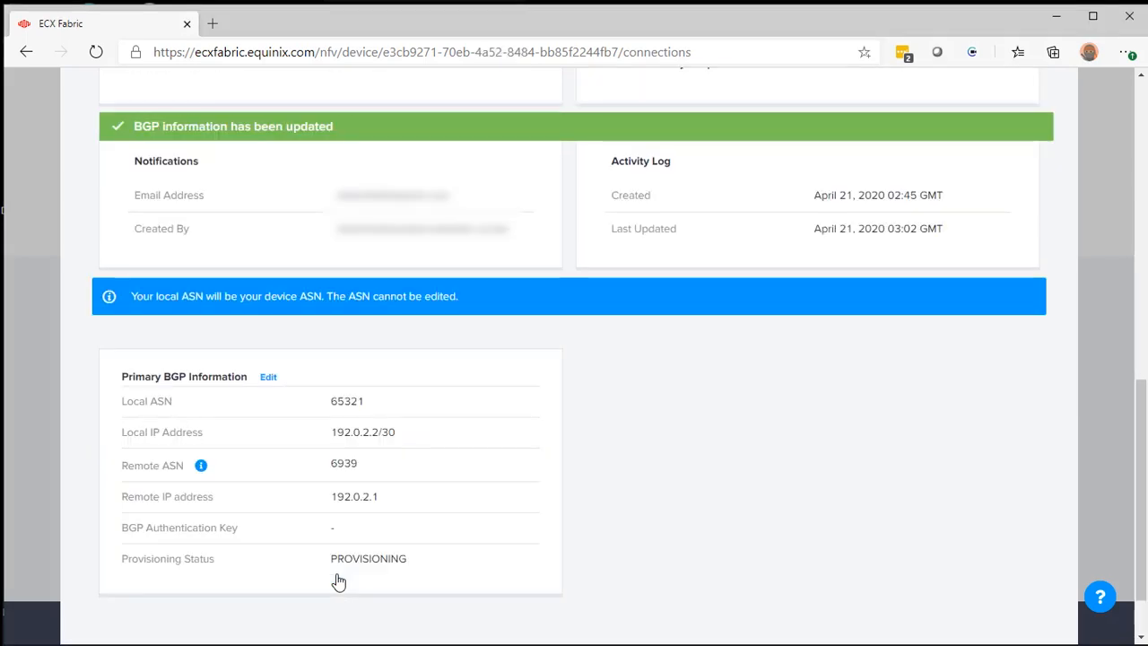
mouse_move(840, 552)
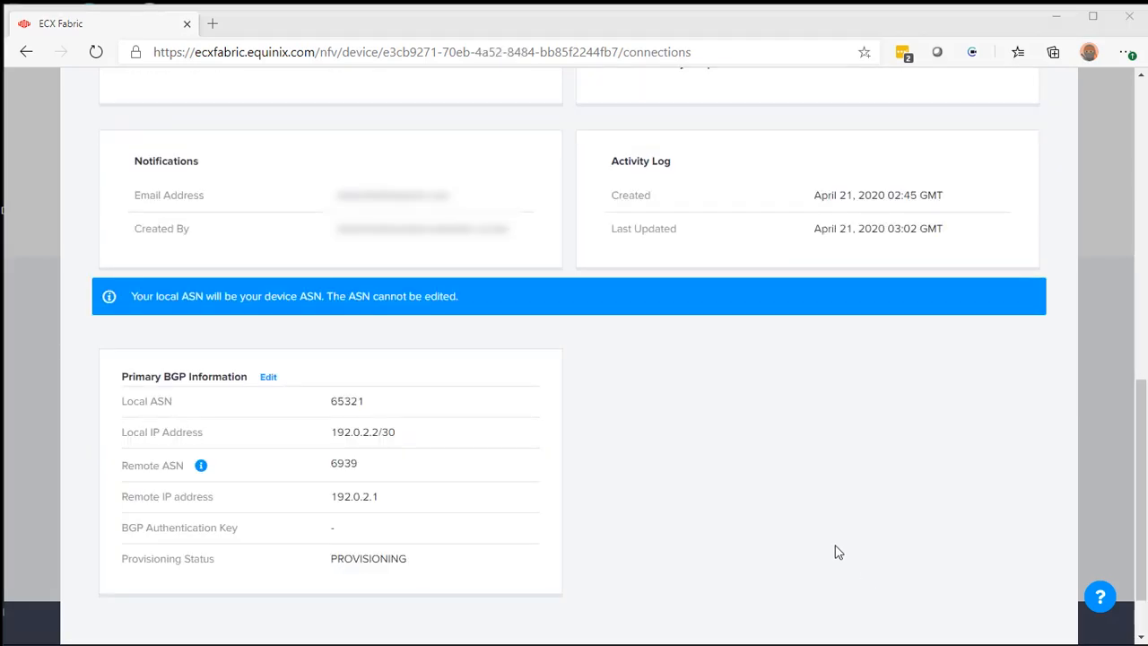